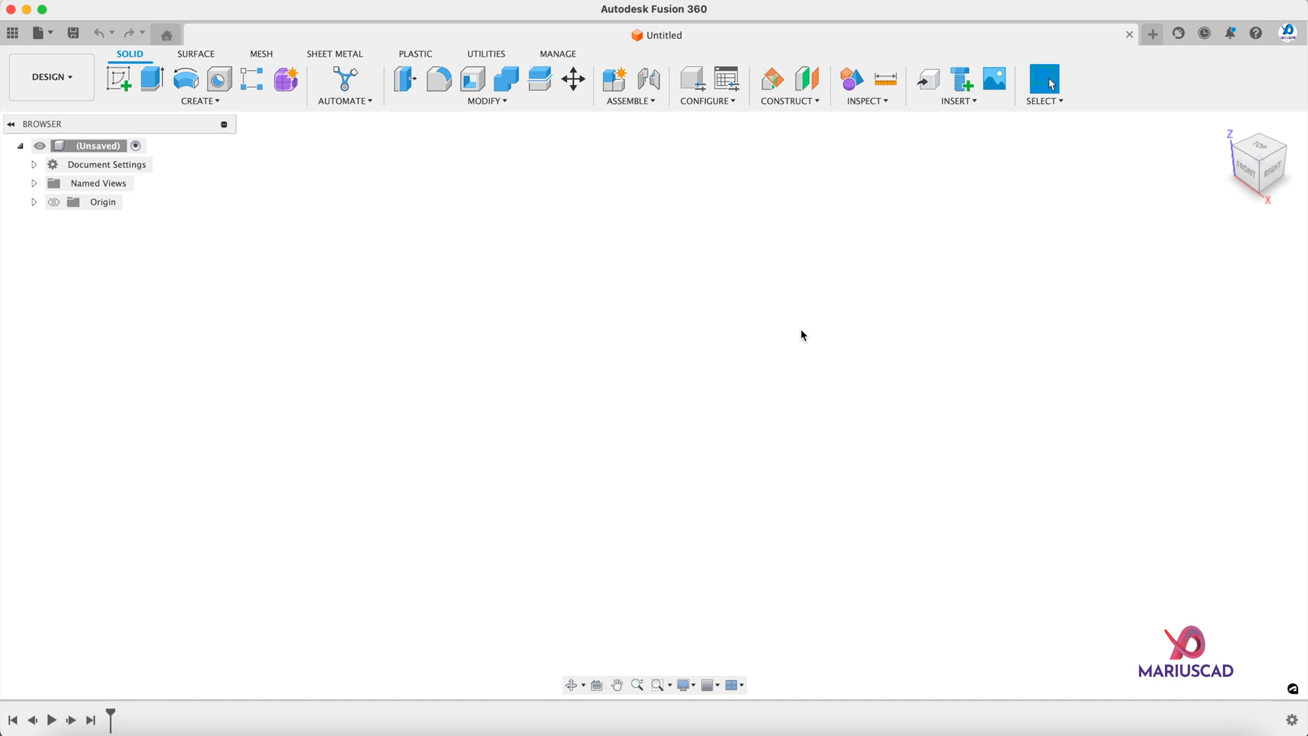
{"action": "mouse_move", "coordinate": [932, 154]}
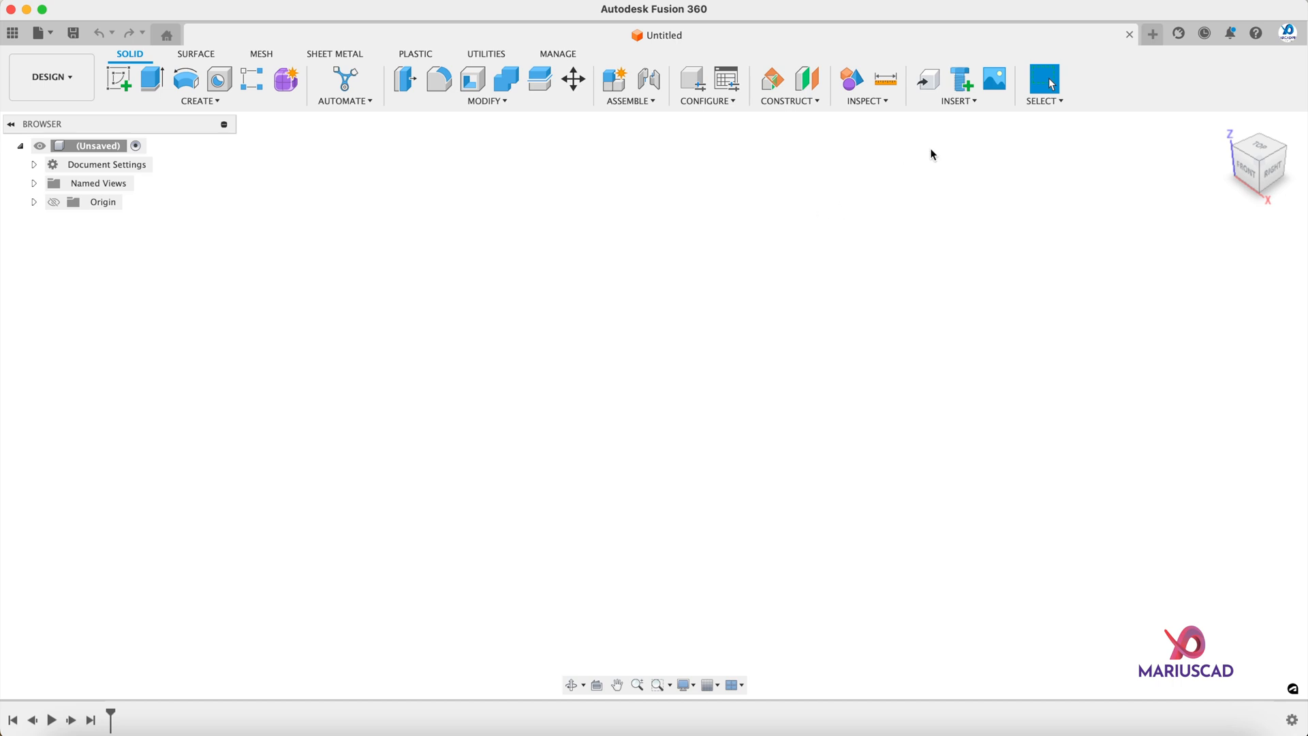
Step: Review the Solid Insert menu, then move to the Mesh tools in the empty design
{"action": "left_click", "coordinate": [956, 79]}
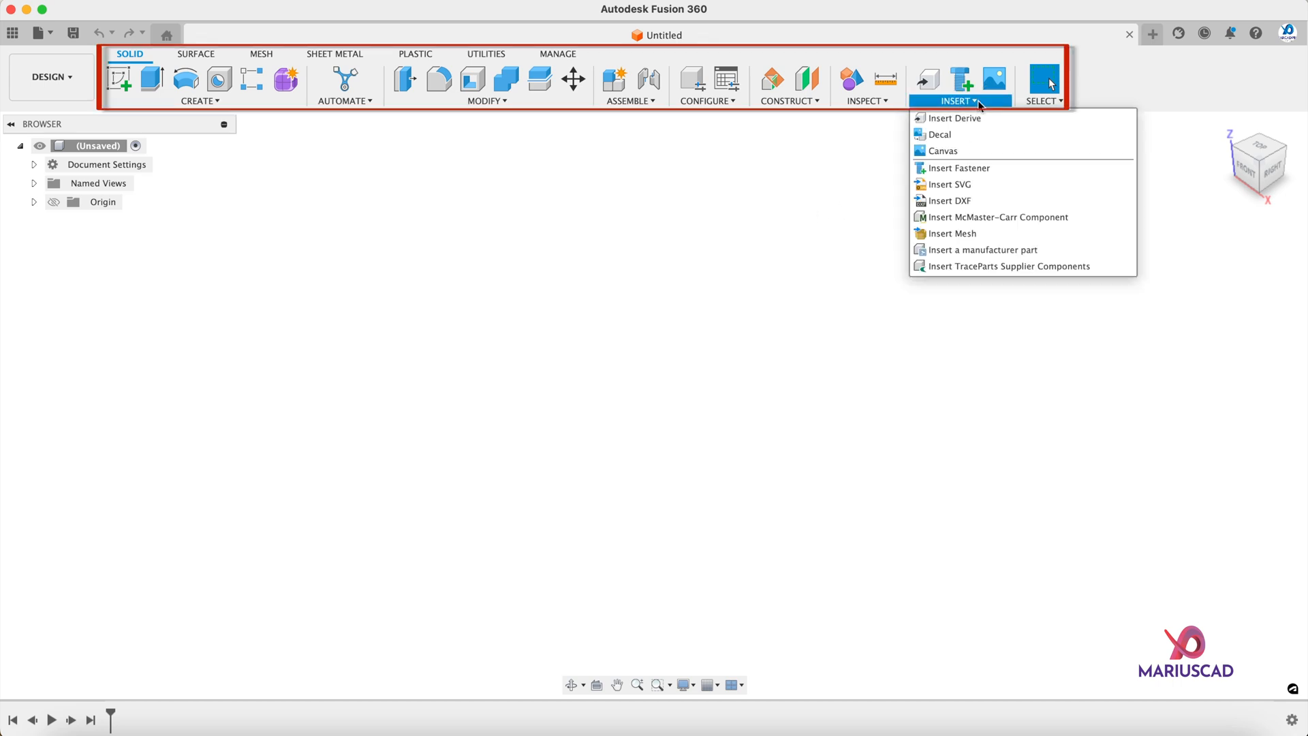
{"action": "mouse_move", "coordinate": [949, 233]}
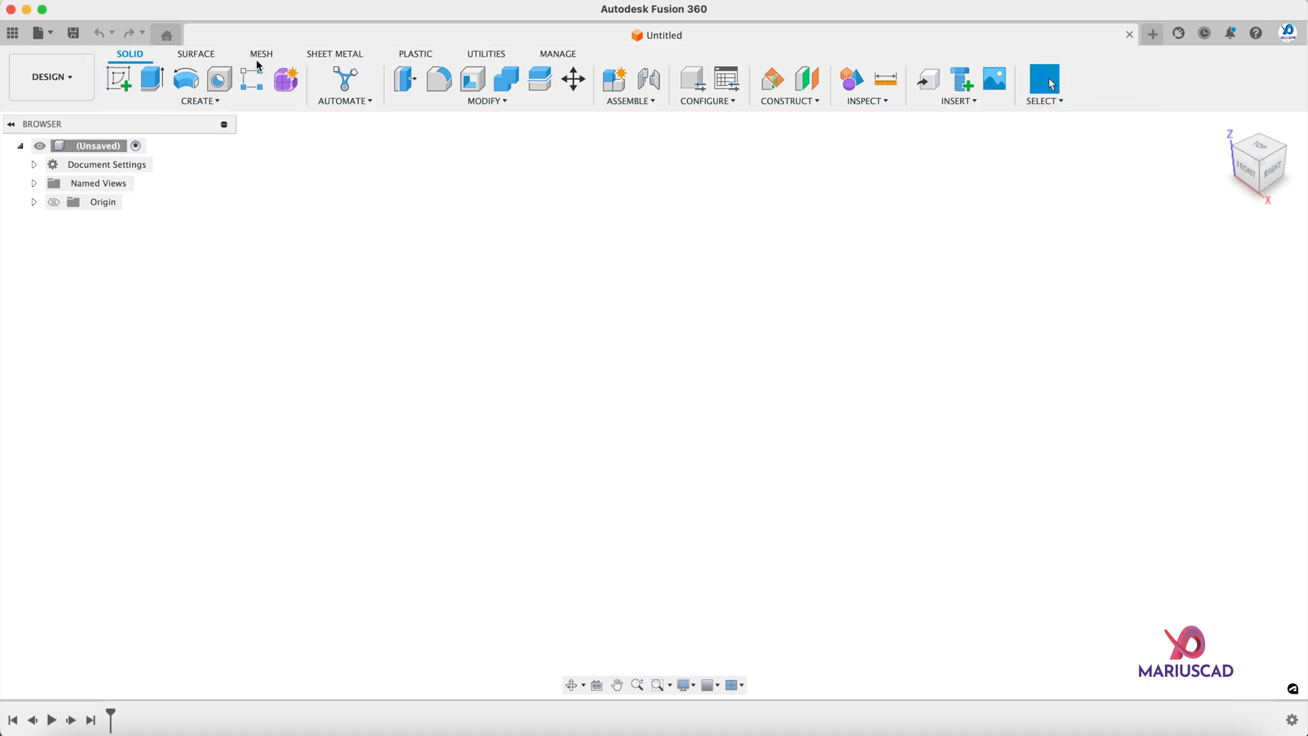
{"action": "left_click", "coordinate": [261, 53]}
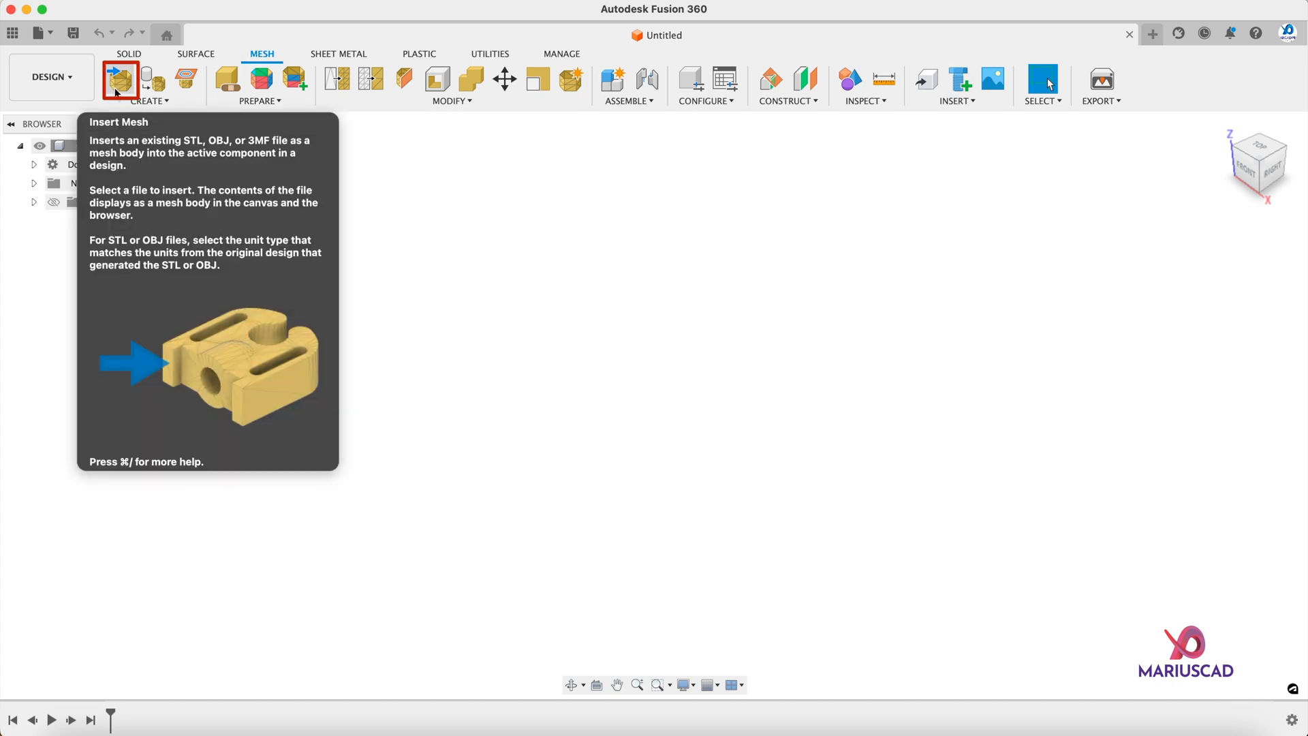
Step: Begin Insert Mesh from the computer and choose Phone Holder.stl in Downloads
{"action": "left_click", "coordinate": [118, 79]}
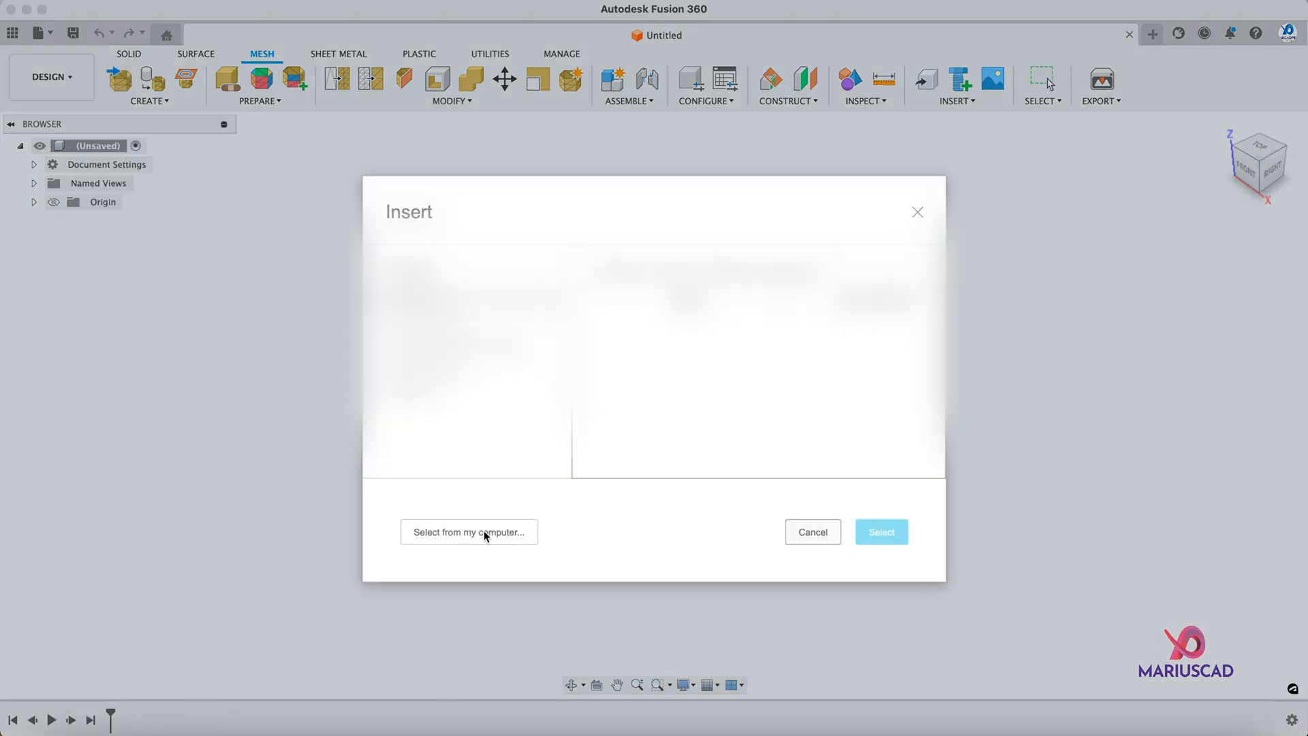
{"action": "left_click", "coordinate": [469, 533]}
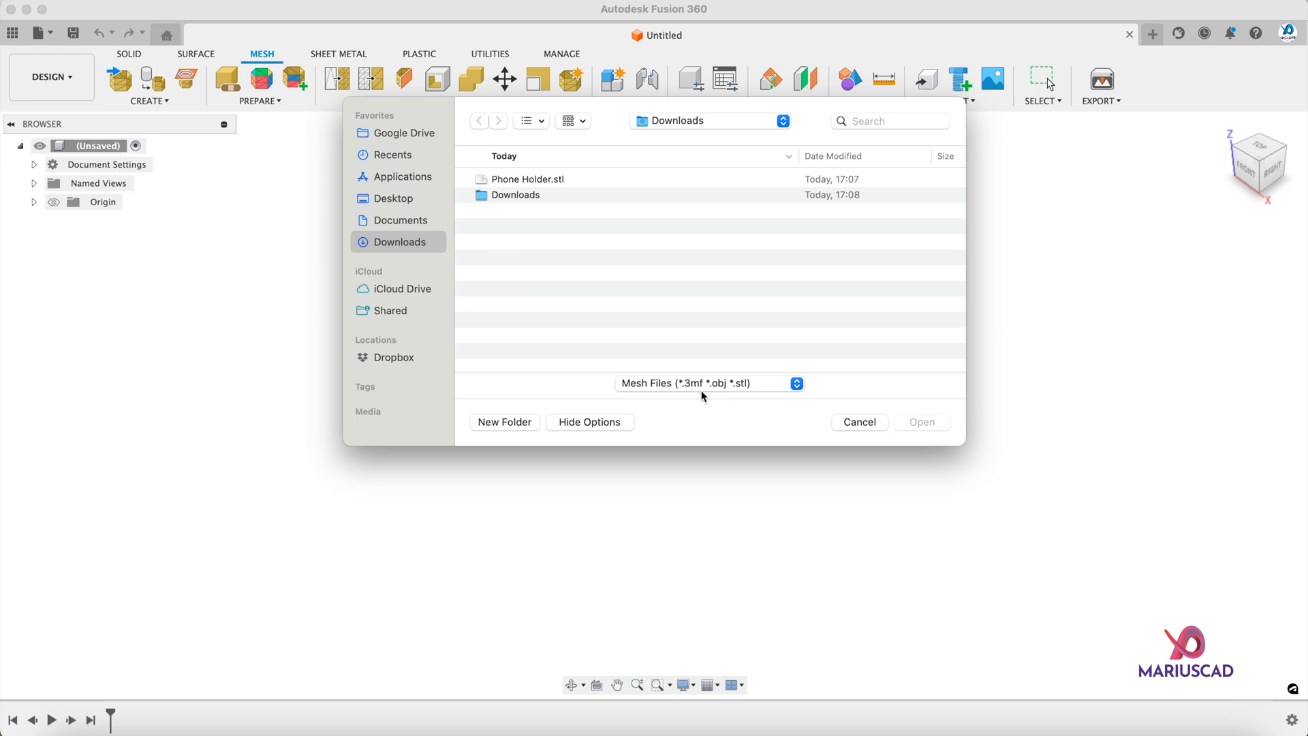
{"action": "mouse_move", "coordinate": [573, 214]}
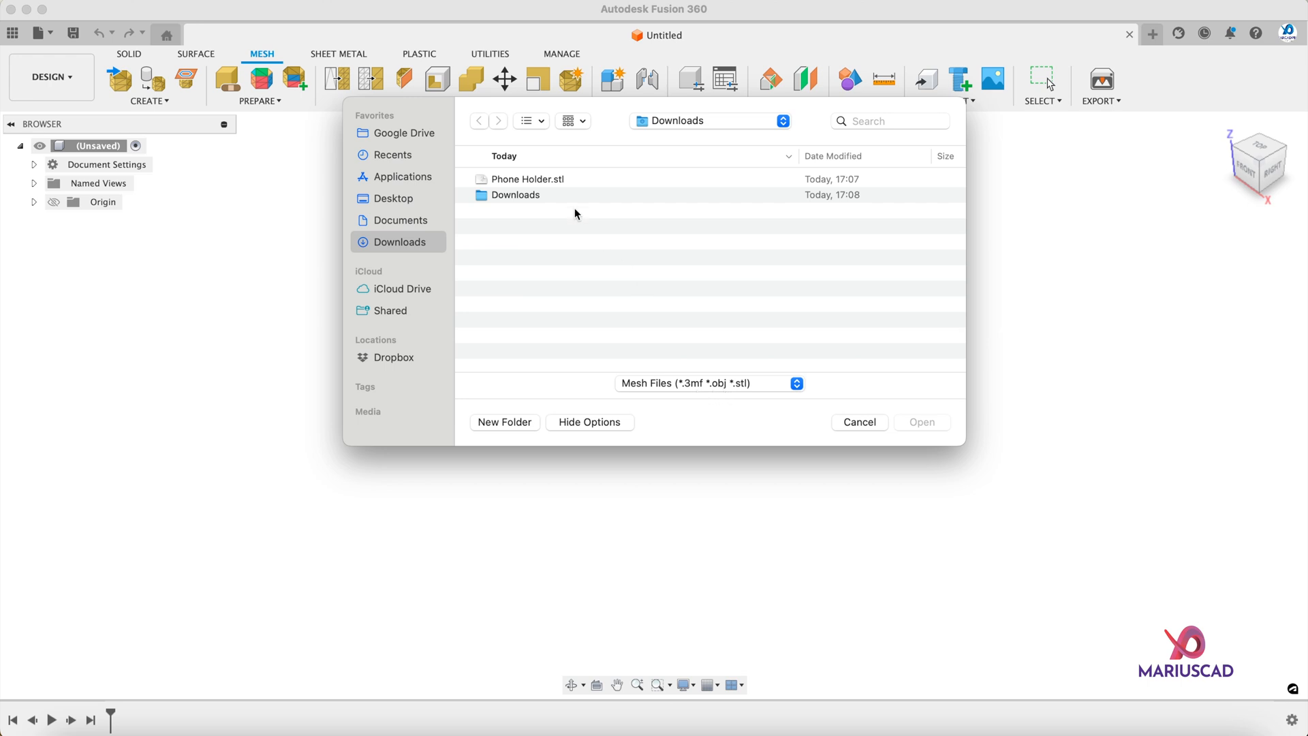
{"action": "left_click", "coordinate": [526, 179]}
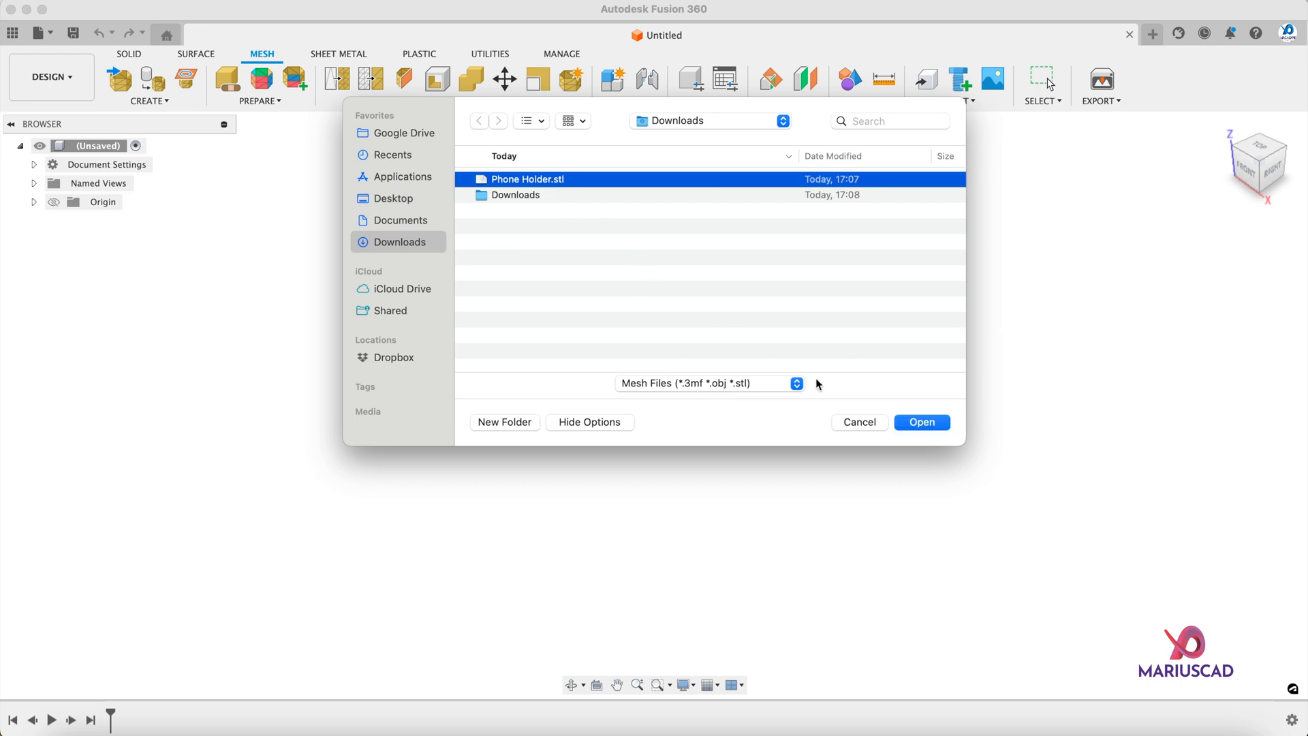
Step: Insert the Phone Holder STL as a mesh body with Millimeter units
{"action": "left_click", "coordinate": [921, 421]}
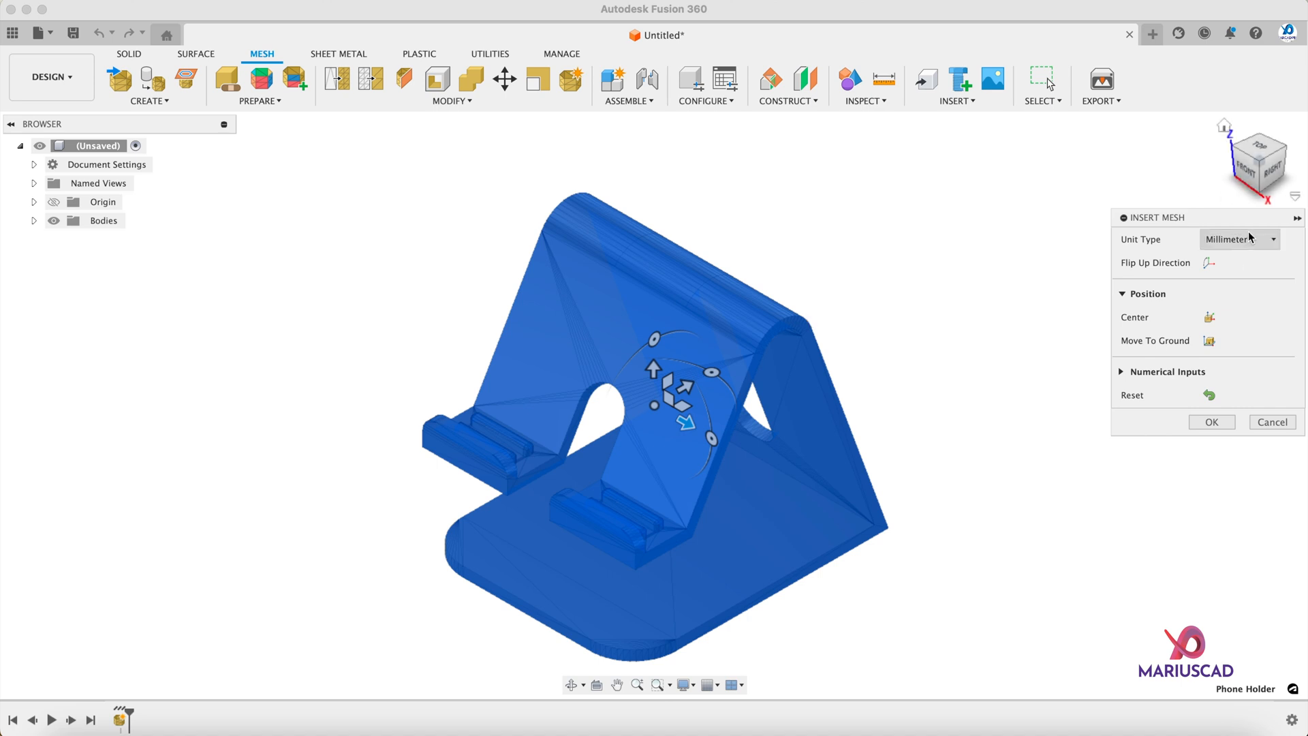
{"action": "left_click", "coordinate": [1239, 240]}
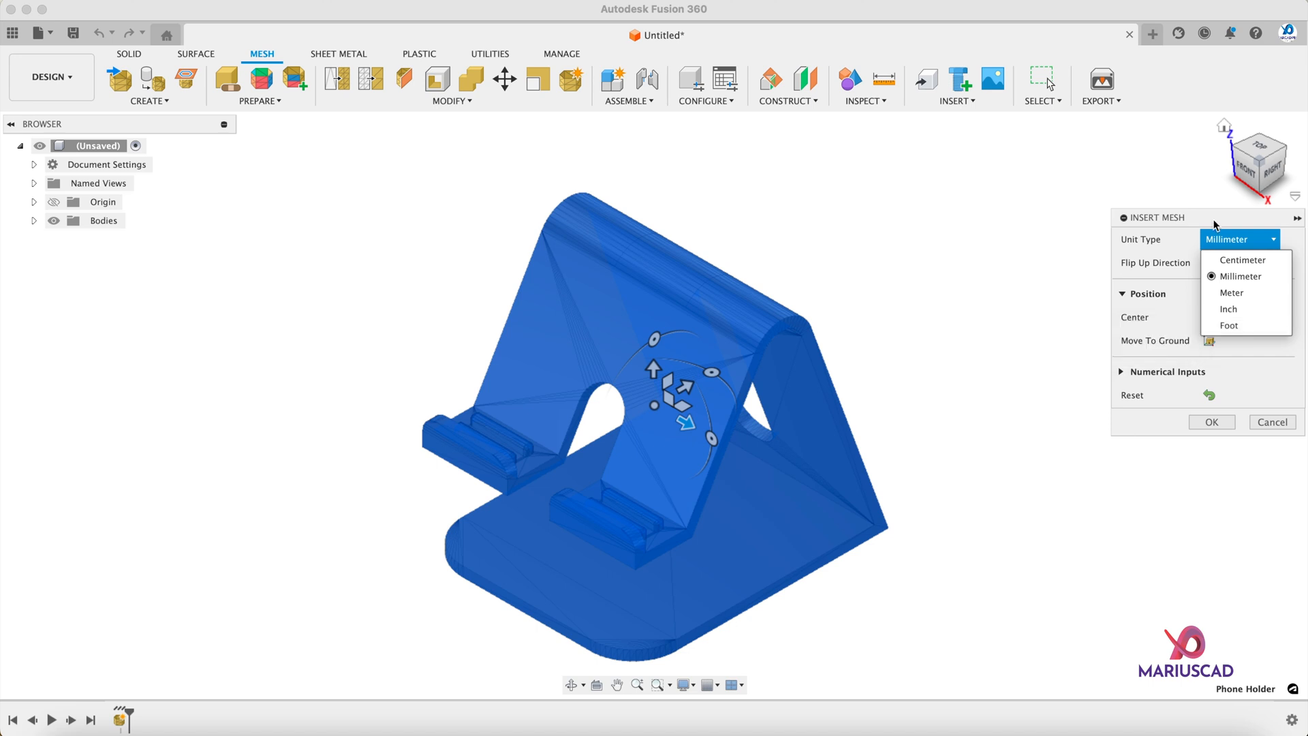
{"action": "left_click", "coordinate": [1240, 240]}
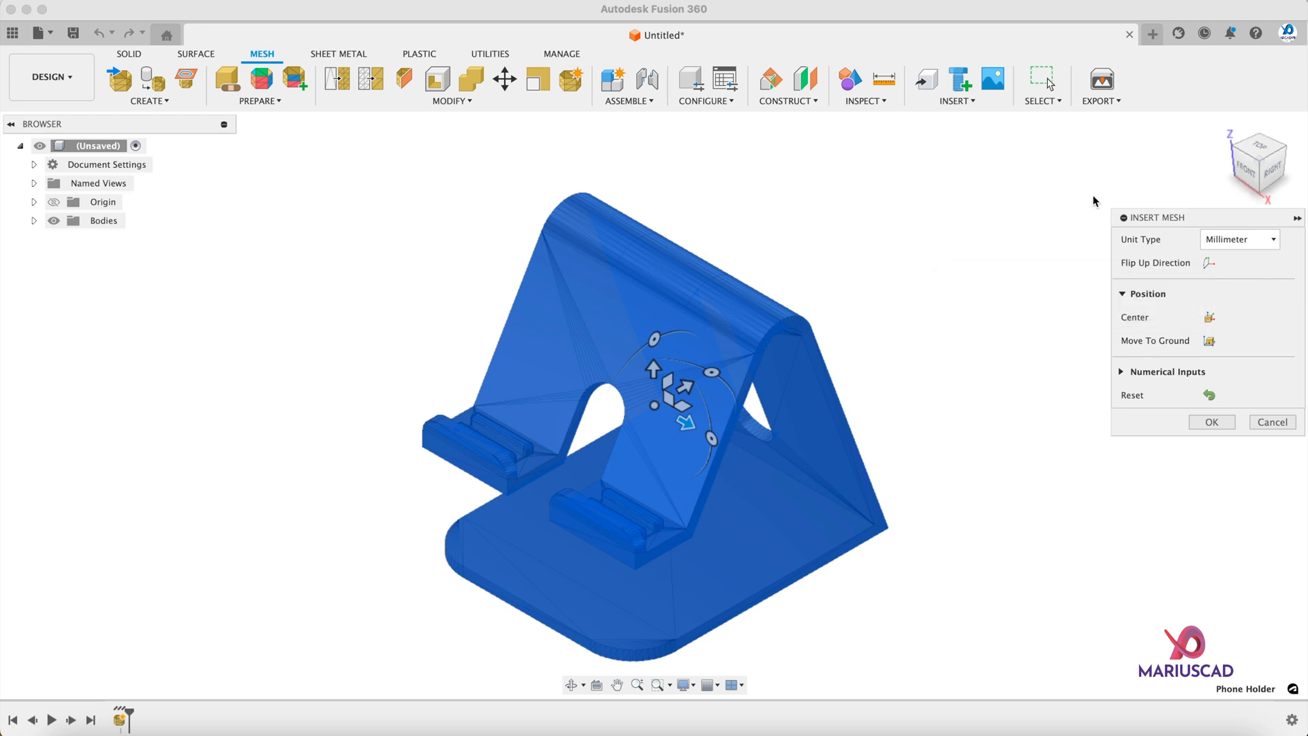
{"action": "mouse_move", "coordinate": [1034, 195]}
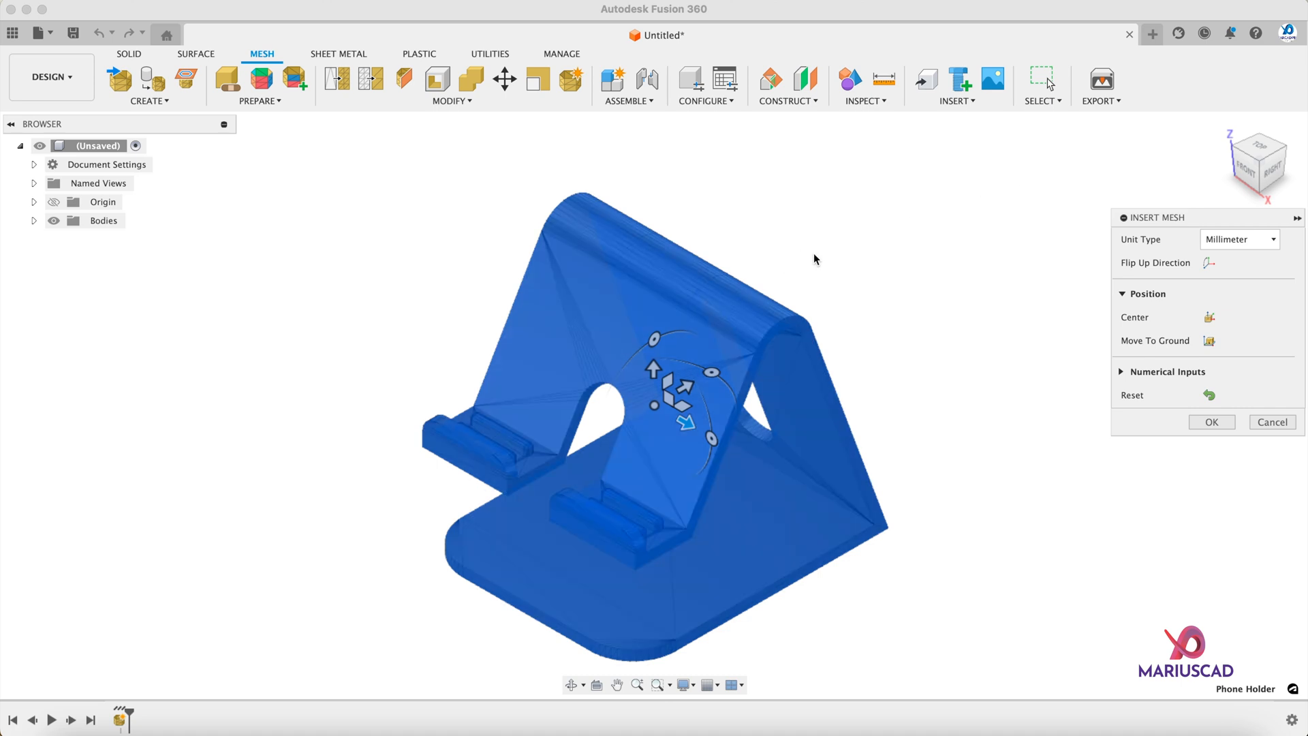
{"action": "mouse_move", "coordinate": [892, 255]}
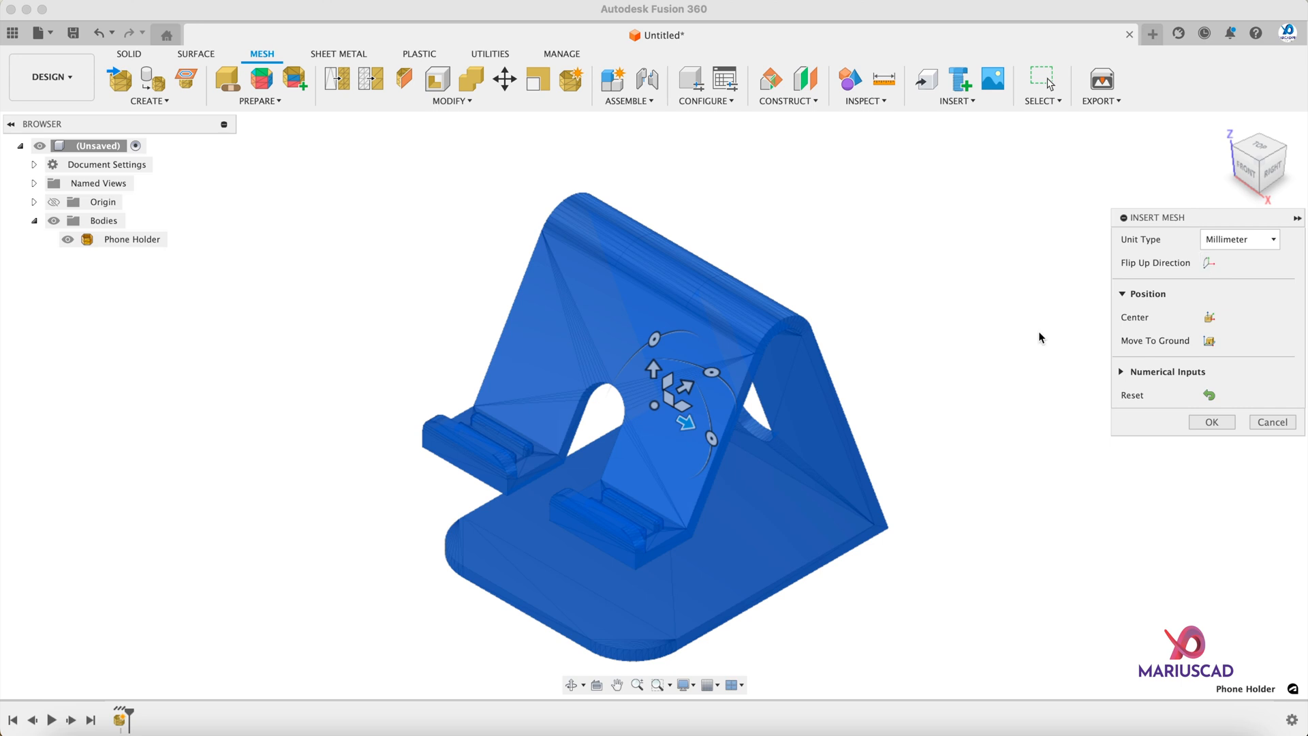
{"action": "mouse_move", "coordinate": [1162, 333]}
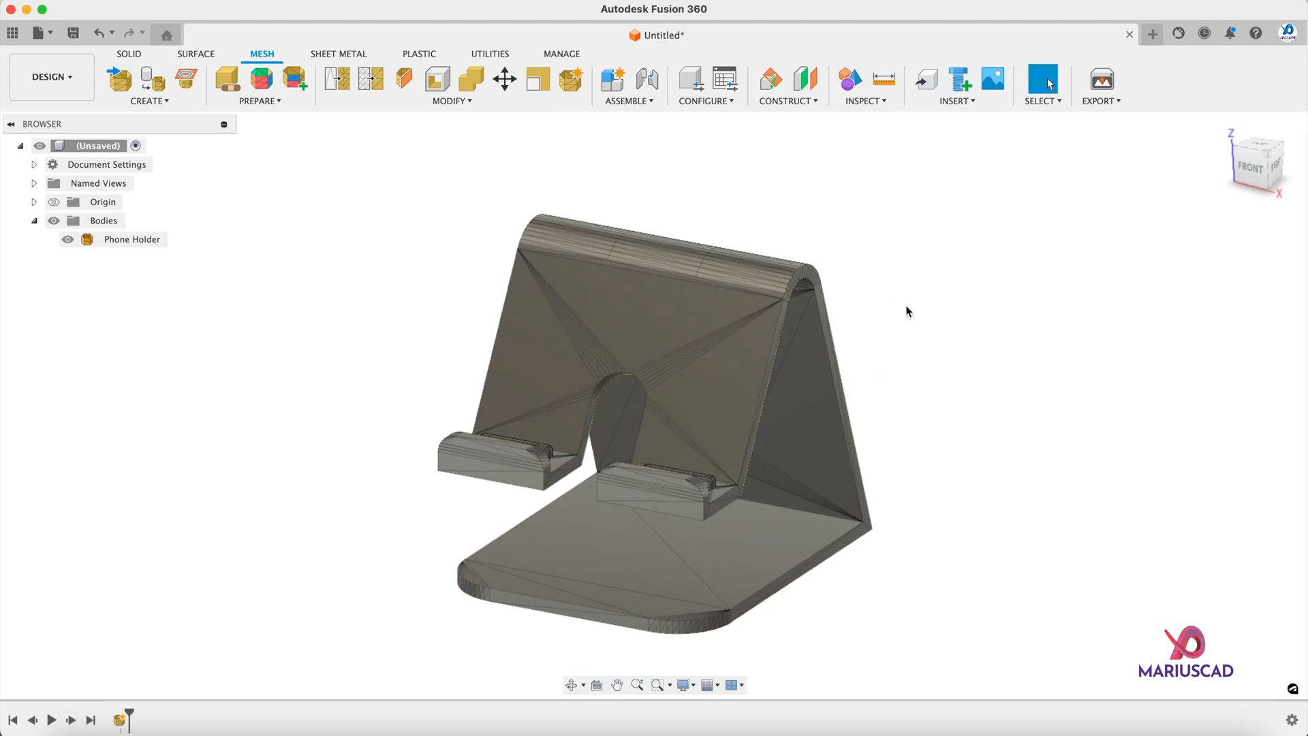
{"action": "mouse_move", "coordinate": [273, 121]}
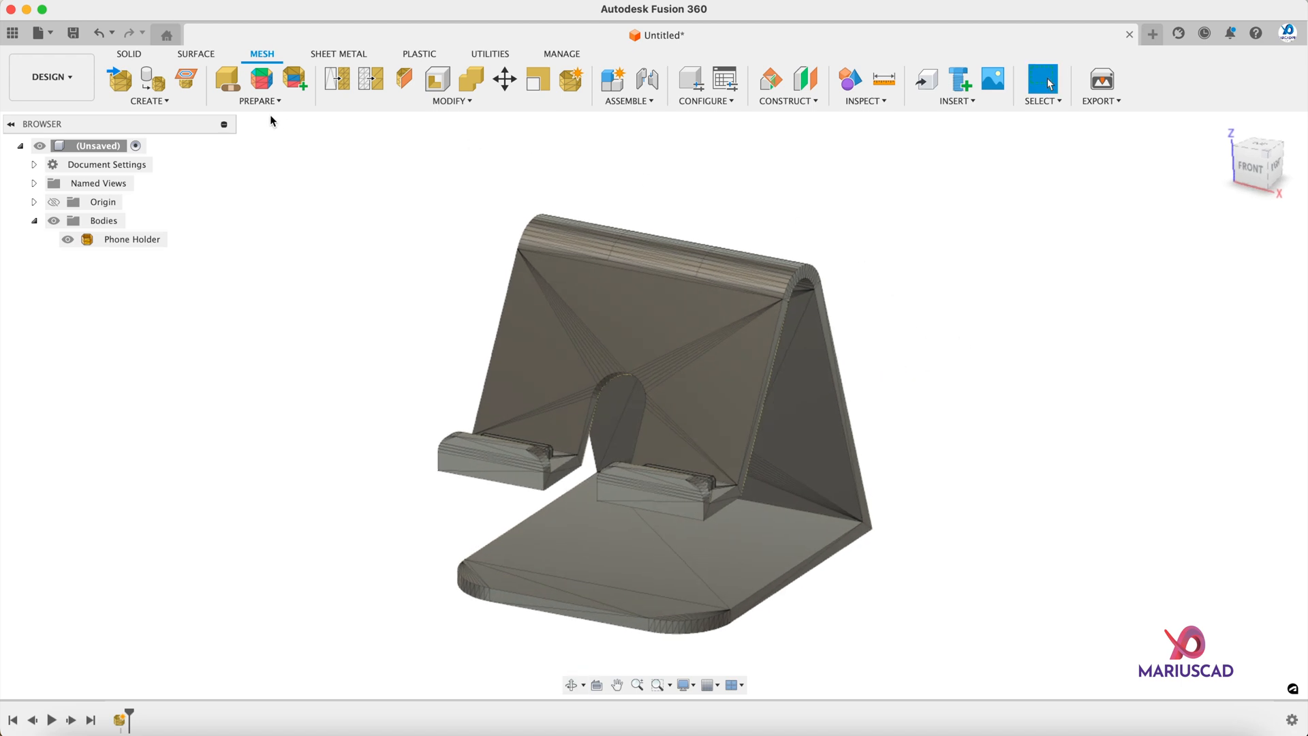
Step: Generate face groups on the Phone Holder body using the Accurate type
{"action": "left_click", "coordinate": [260, 100]}
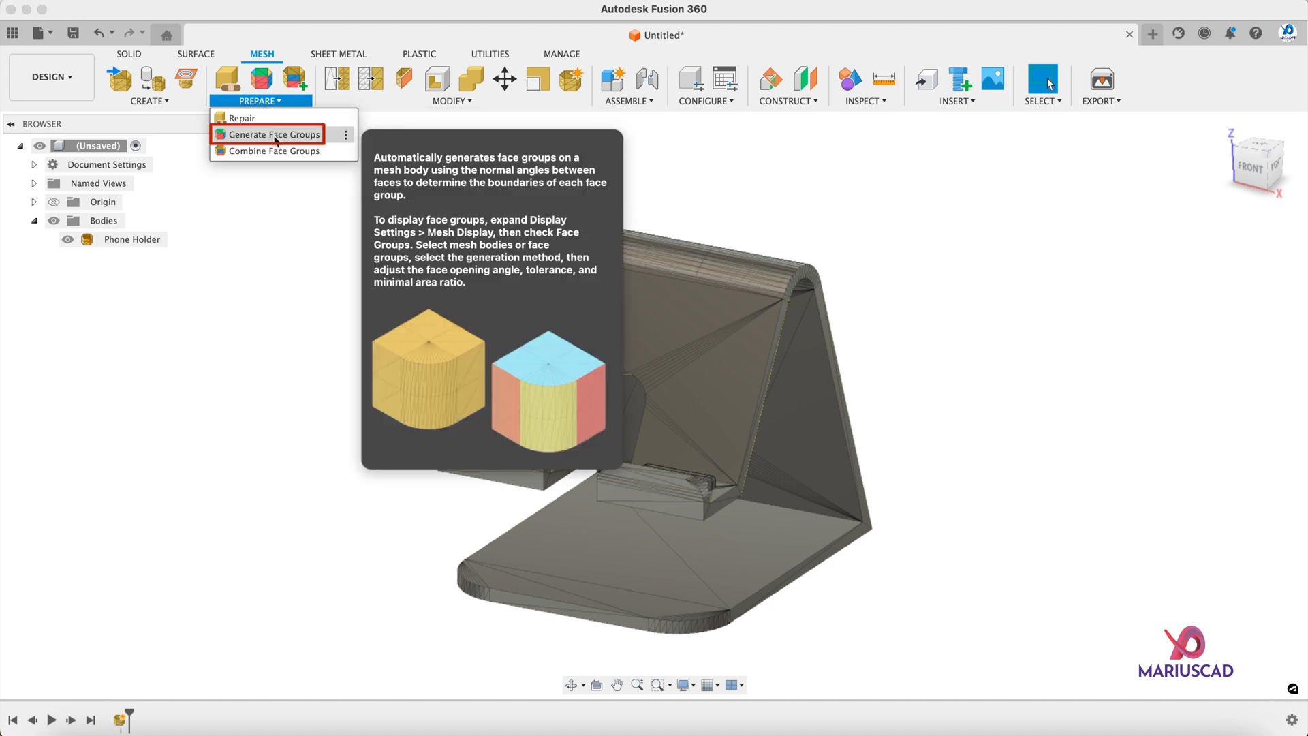
{"action": "left_click", "coordinate": [271, 135]}
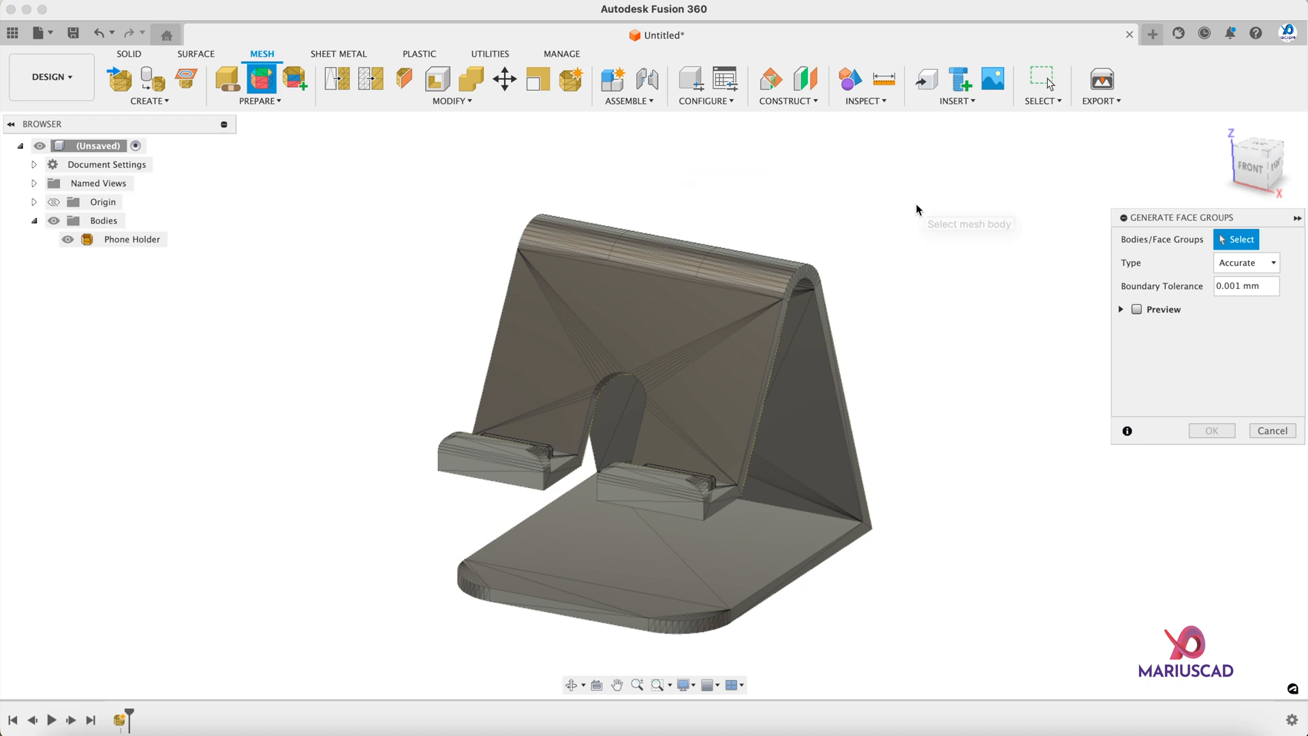
{"action": "left_click", "coordinate": [653, 286]}
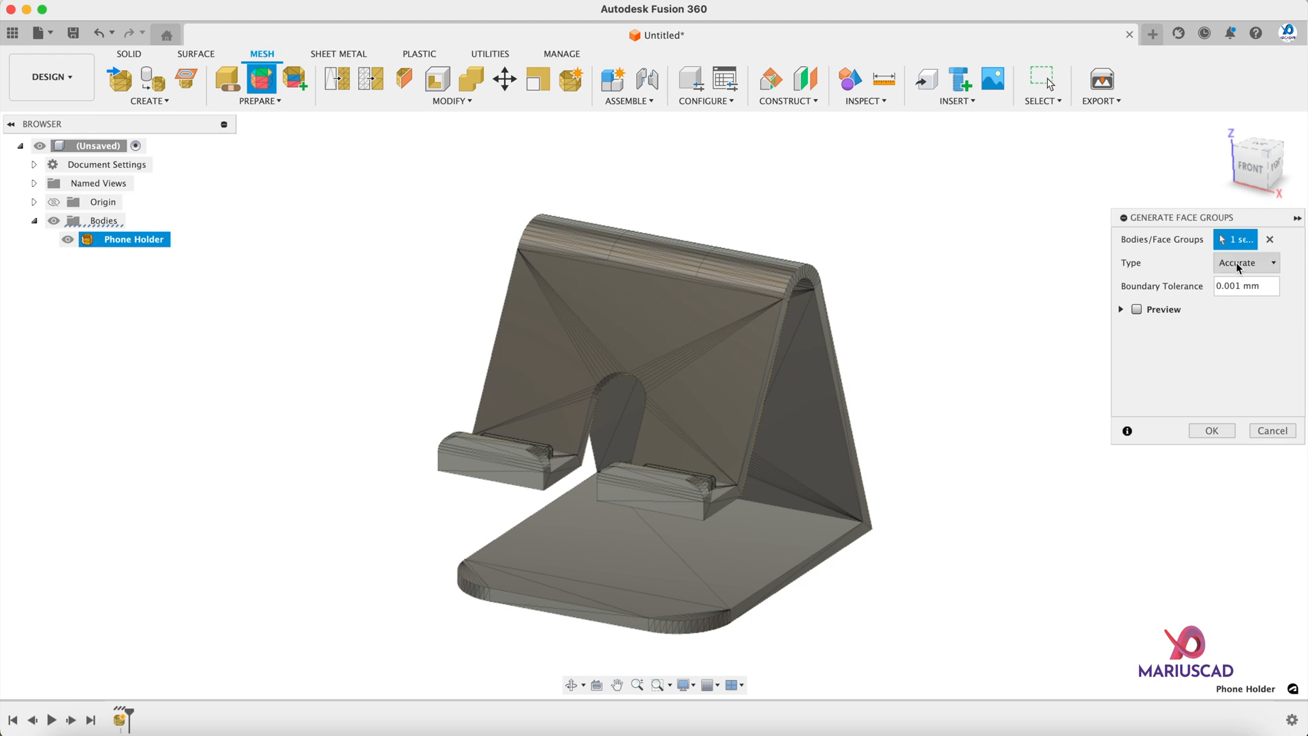
{"action": "left_click", "coordinate": [1243, 263]}
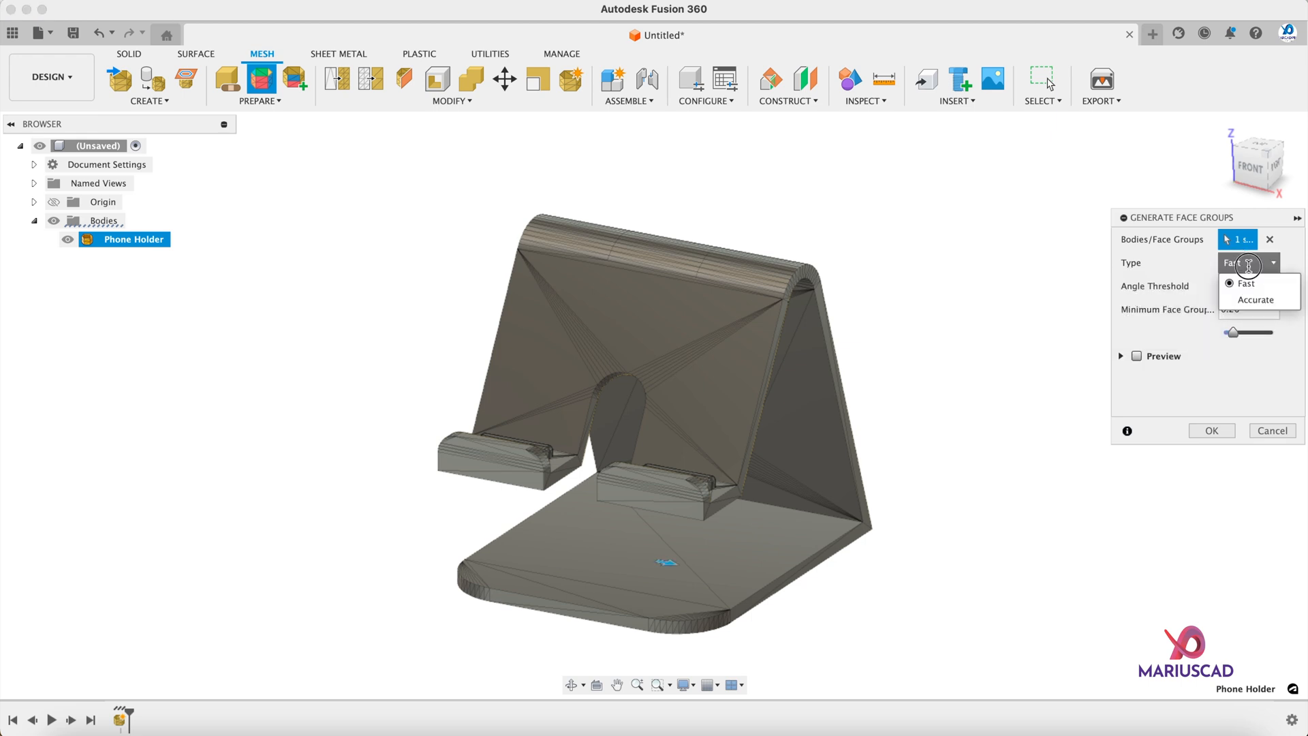
{"action": "left_click", "coordinate": [1255, 299]}
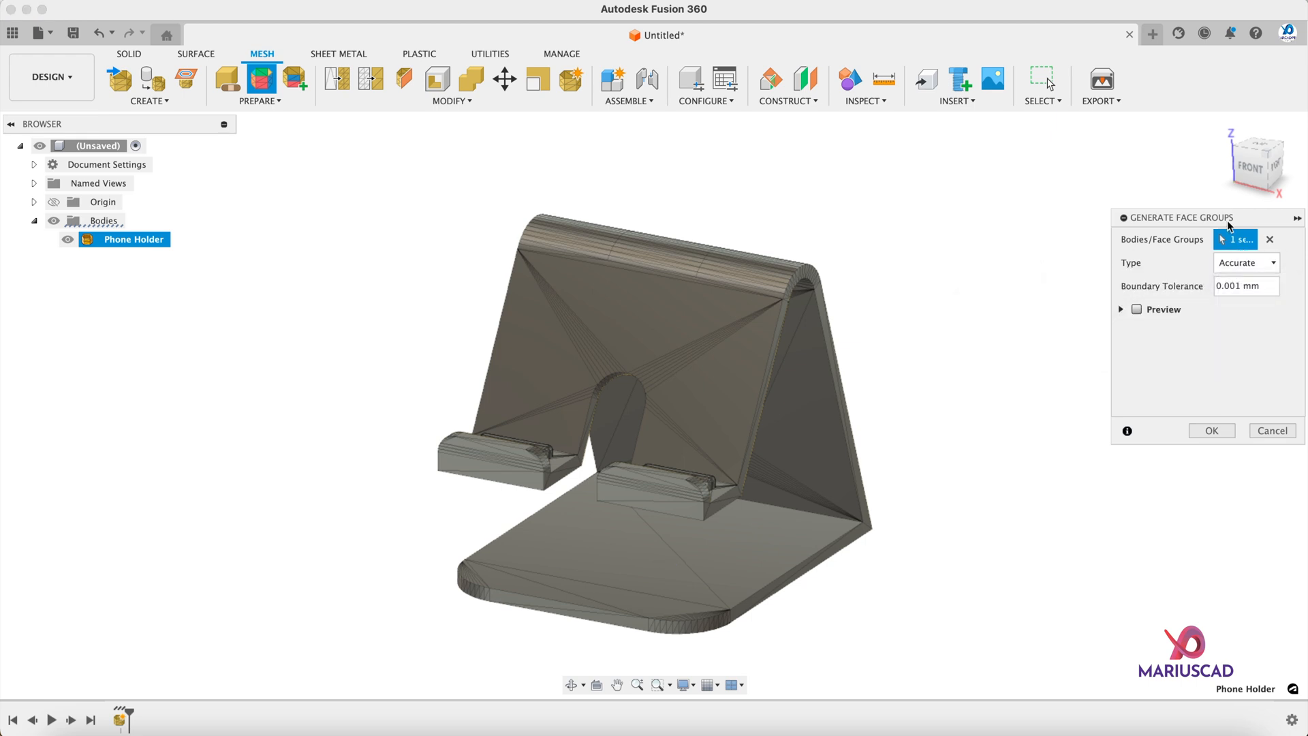
{"action": "mouse_move", "coordinate": [1160, 244]}
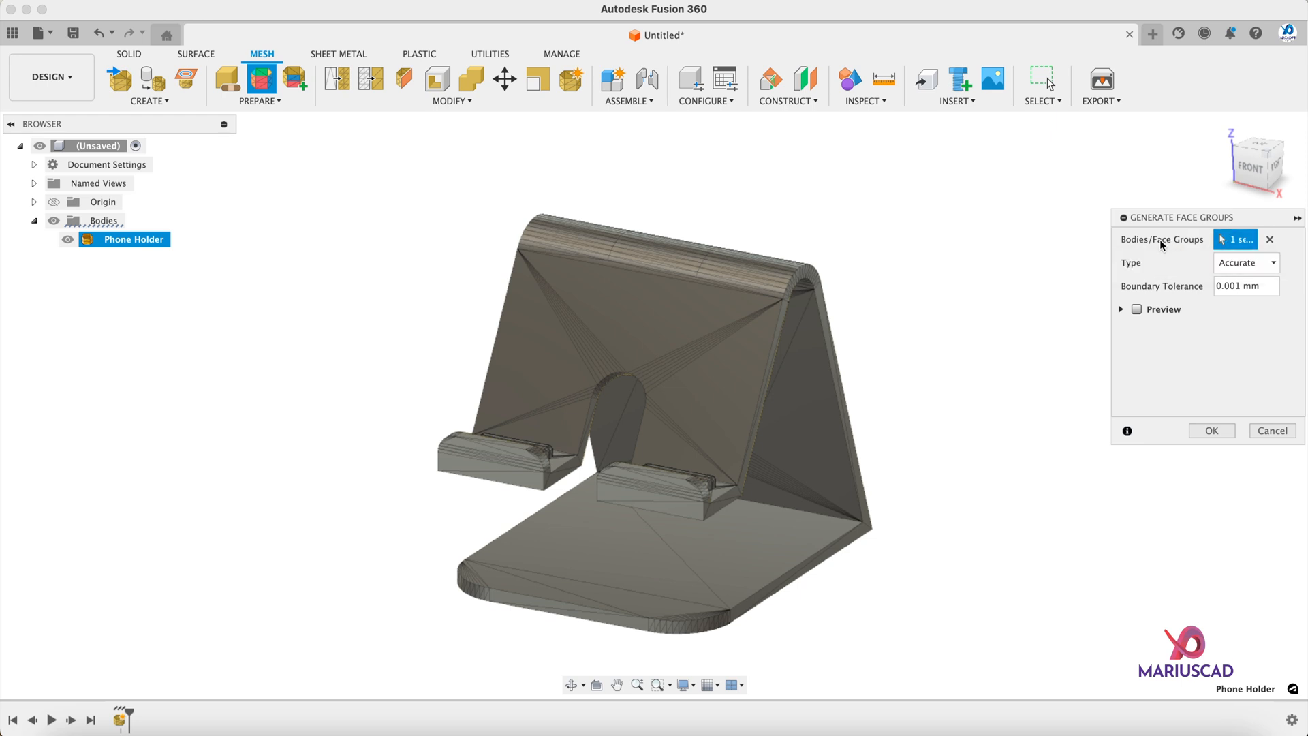
{"action": "mouse_move", "coordinate": [1159, 248]}
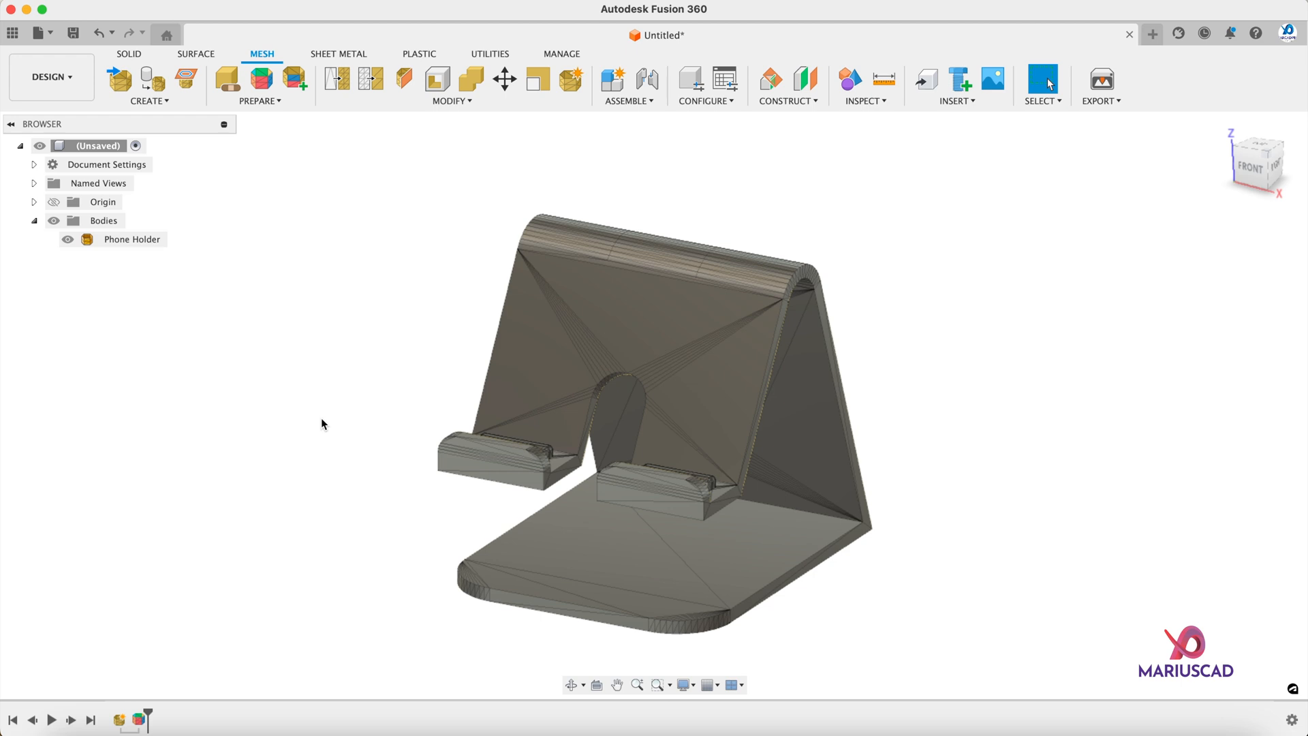
{"action": "mouse_move", "coordinate": [447, 268]}
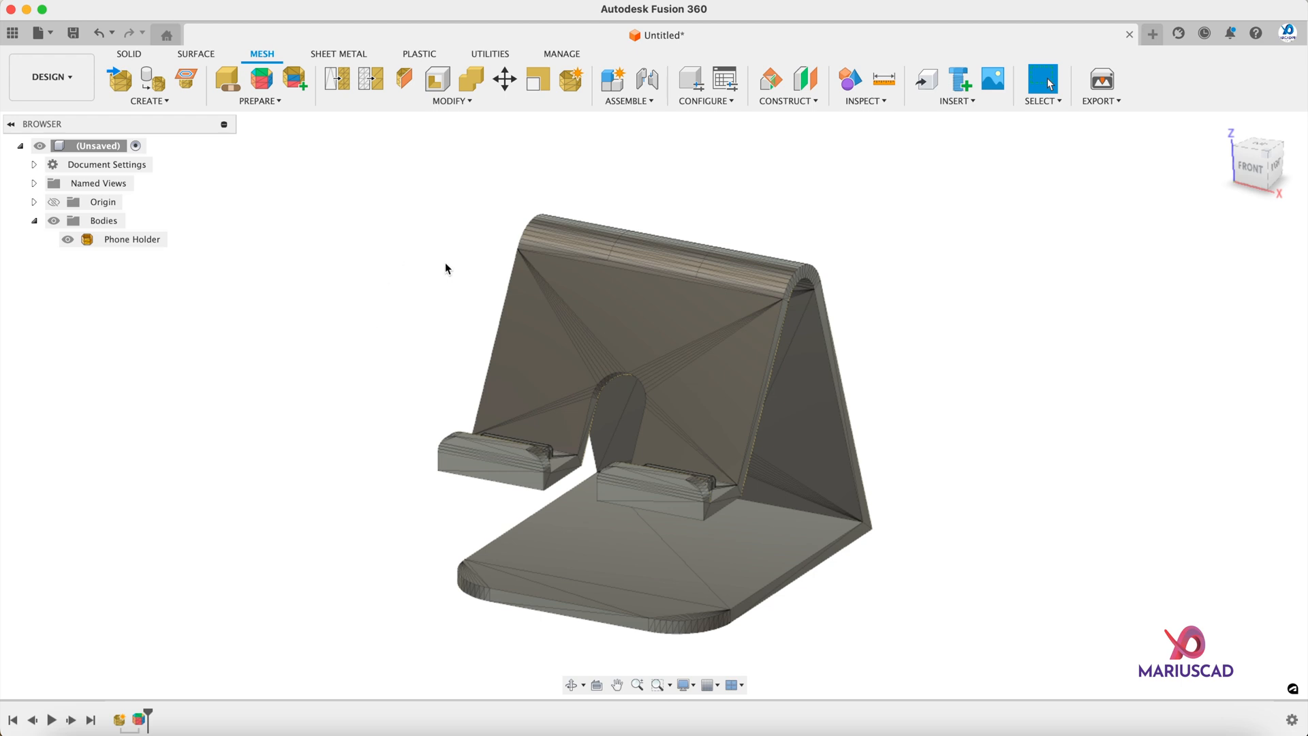
Step: Convert the mesh to a solid with Parametric operation and Prismatic method, after trying Faceted
{"action": "left_click", "coordinate": [449, 86]}
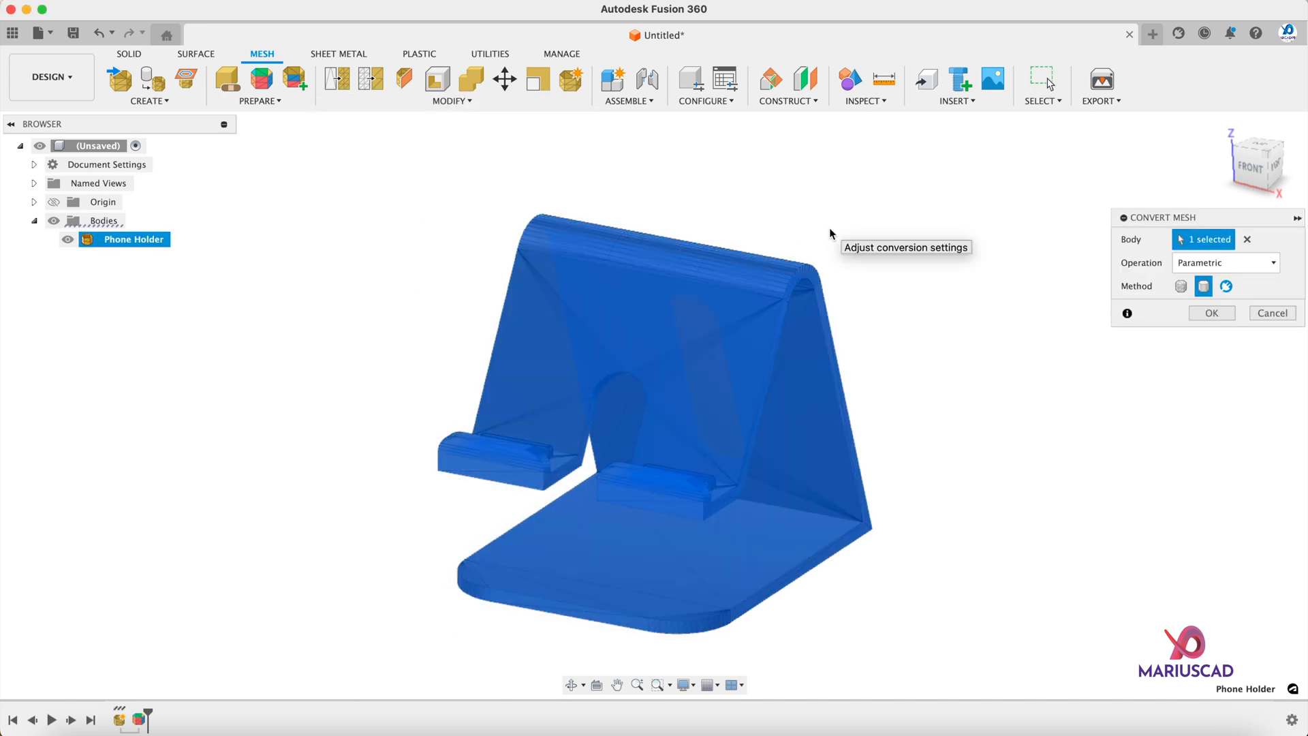
{"action": "left_click", "coordinate": [1223, 262]}
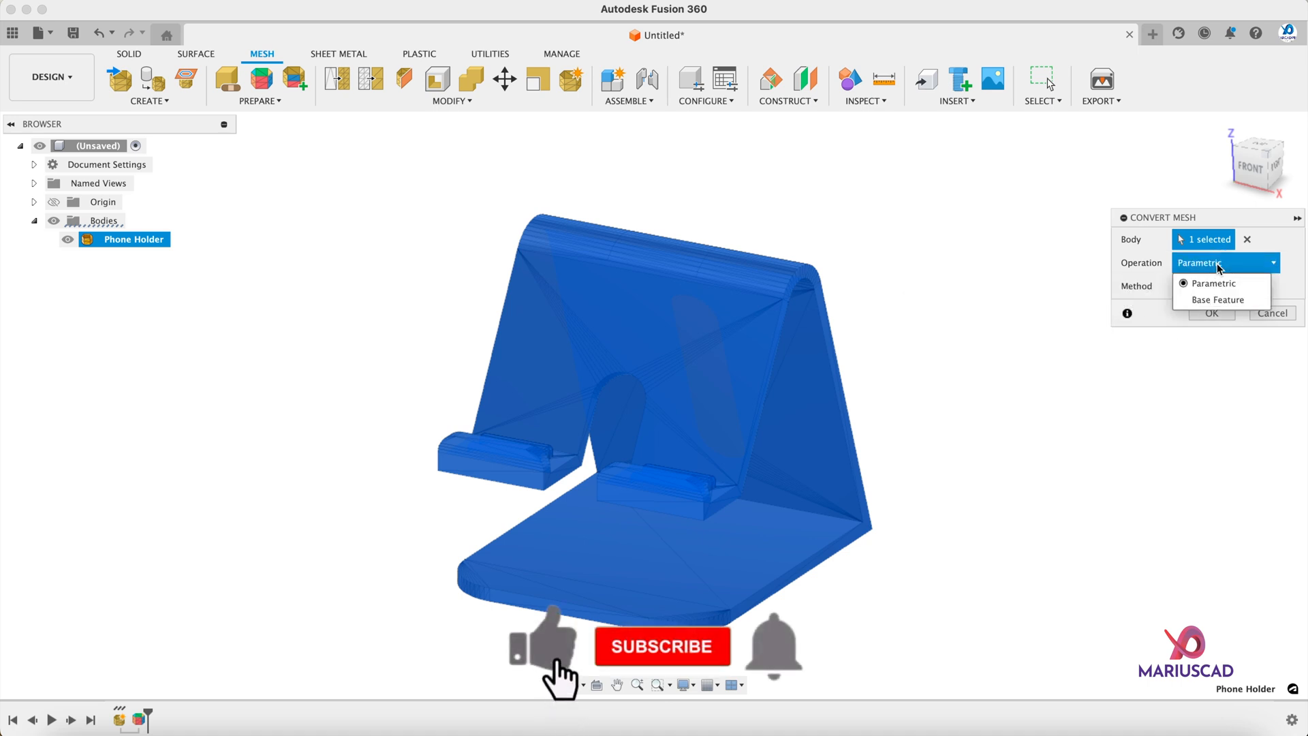
{"action": "left_click", "coordinate": [662, 646]}
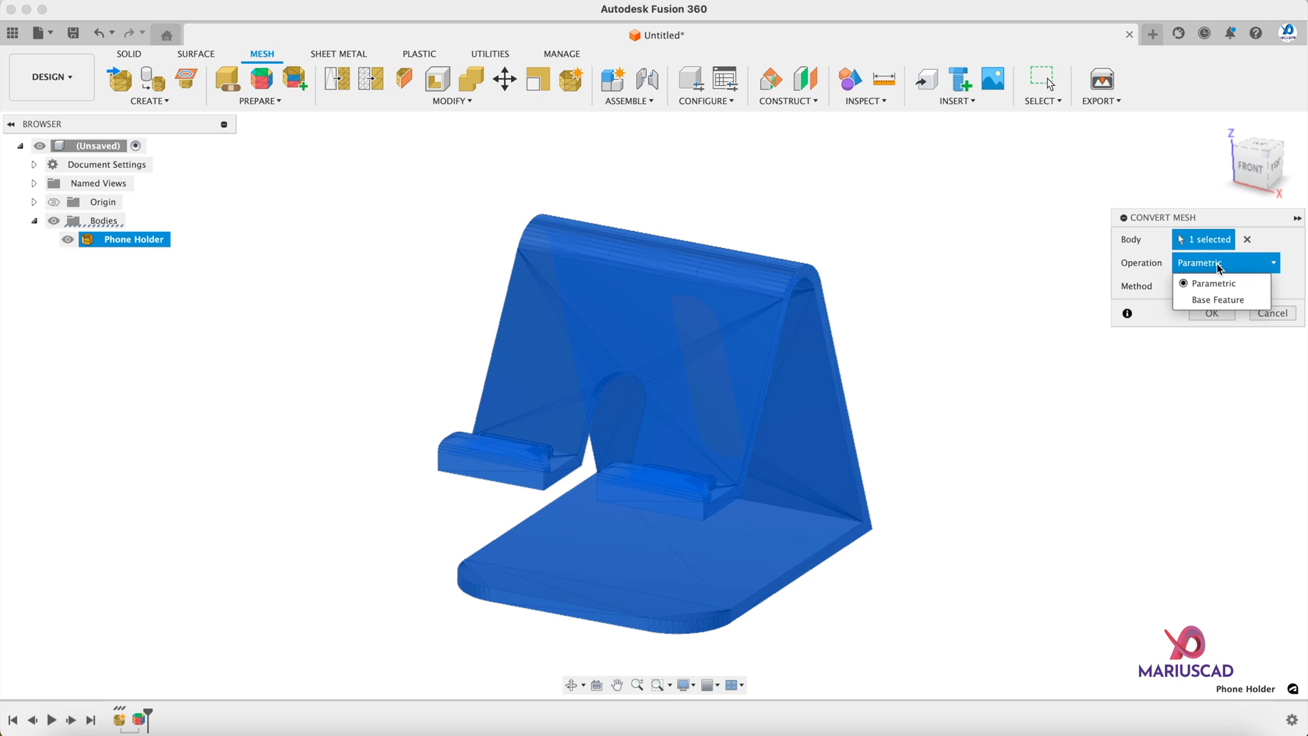
{"action": "left_click", "coordinate": [1210, 284]}
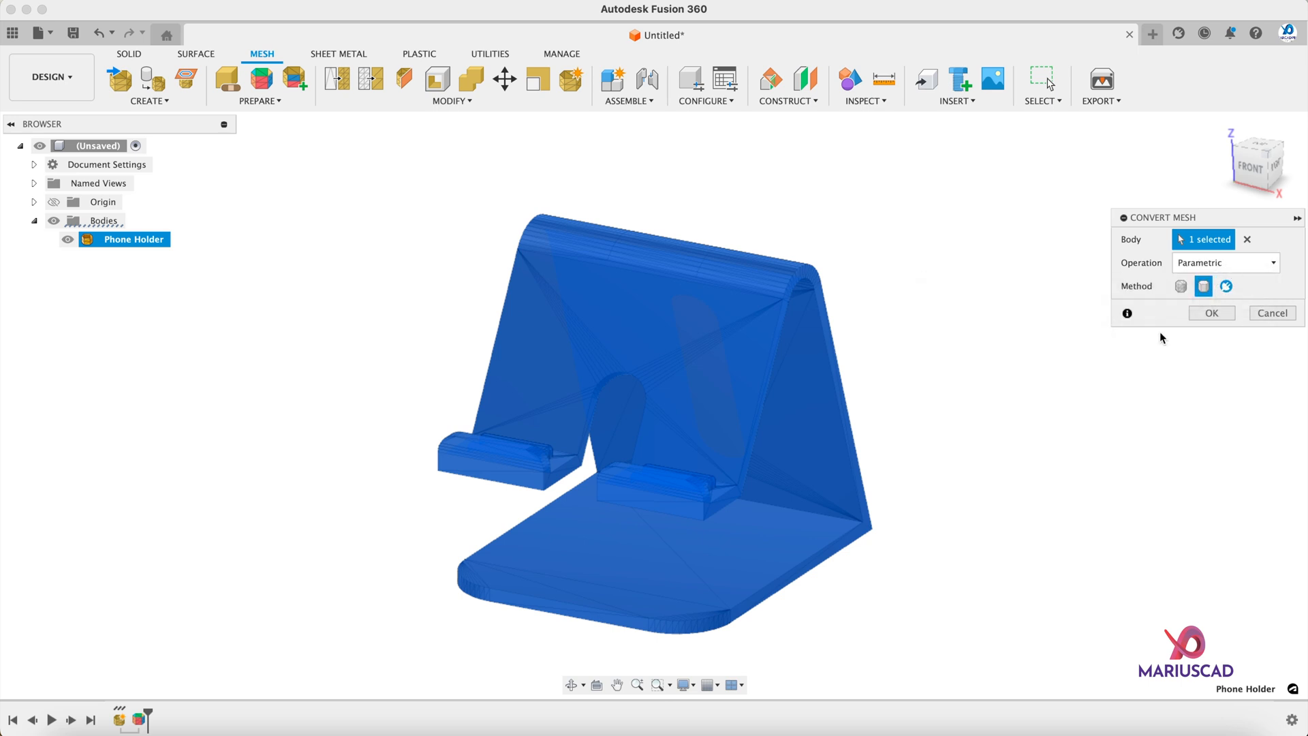
{"action": "left_click", "coordinate": [1179, 285]}
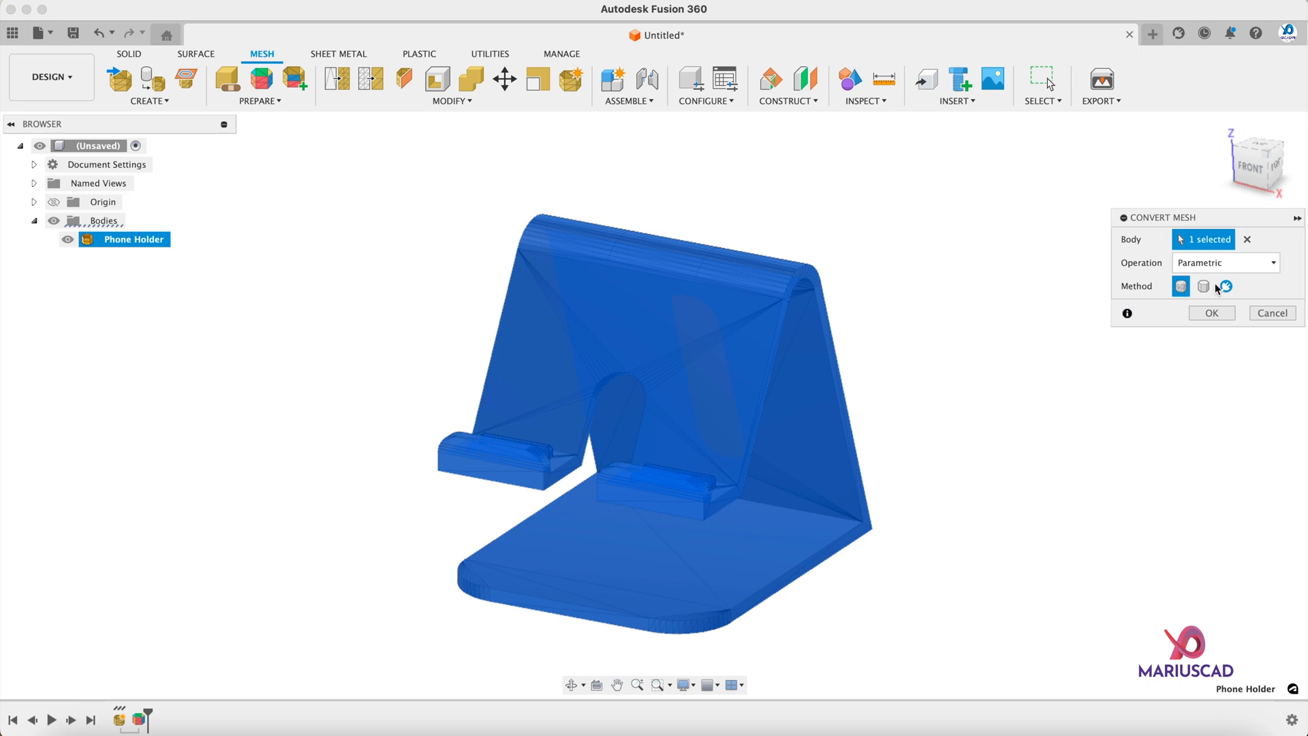
{"action": "left_click", "coordinate": [1203, 286]}
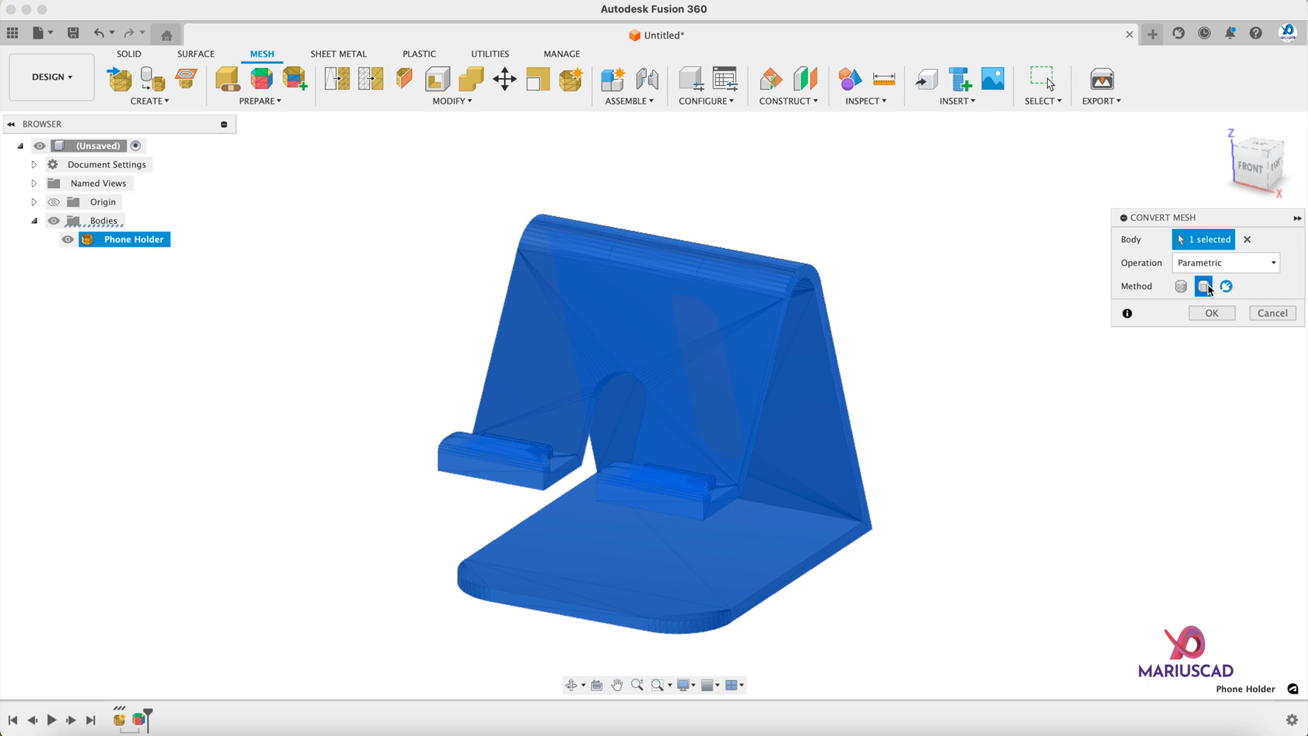
{"action": "left_click", "coordinate": [1203, 286]}
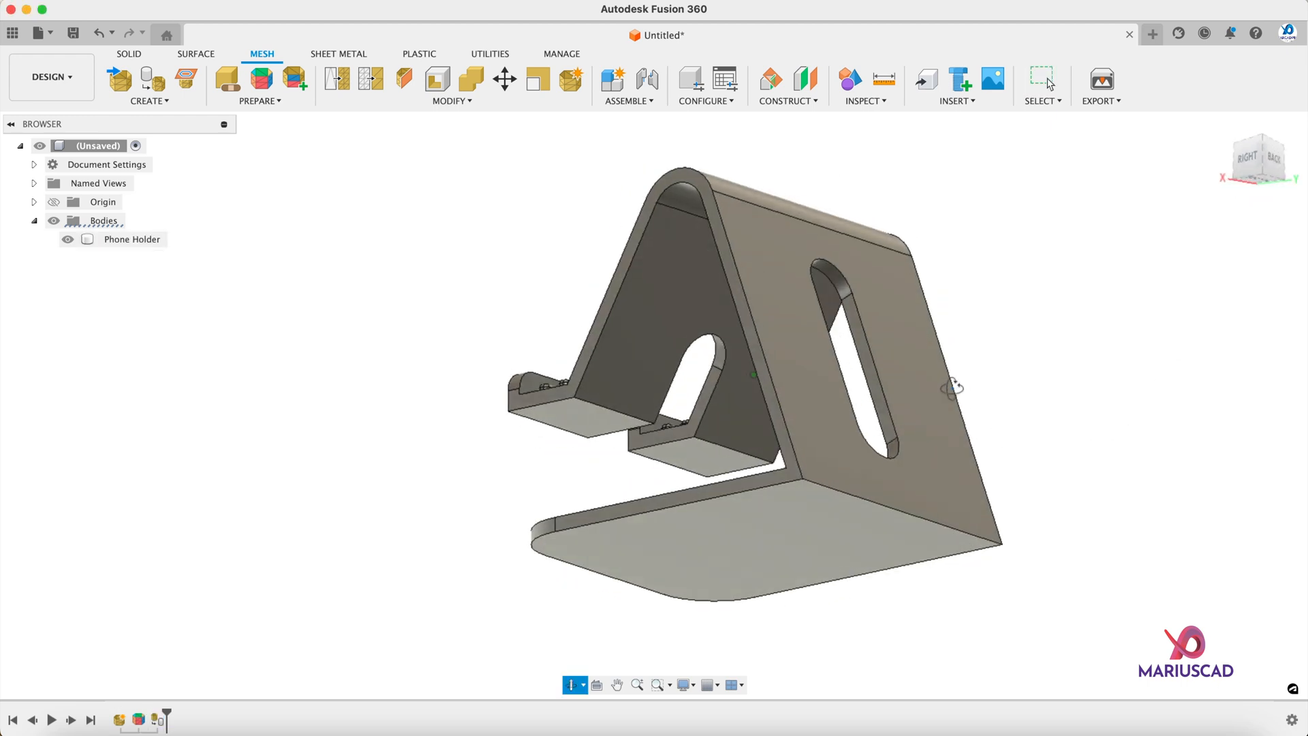
{"action": "left_click_drag", "start_coordinate": [951, 385], "coordinate": [1093, 442]}
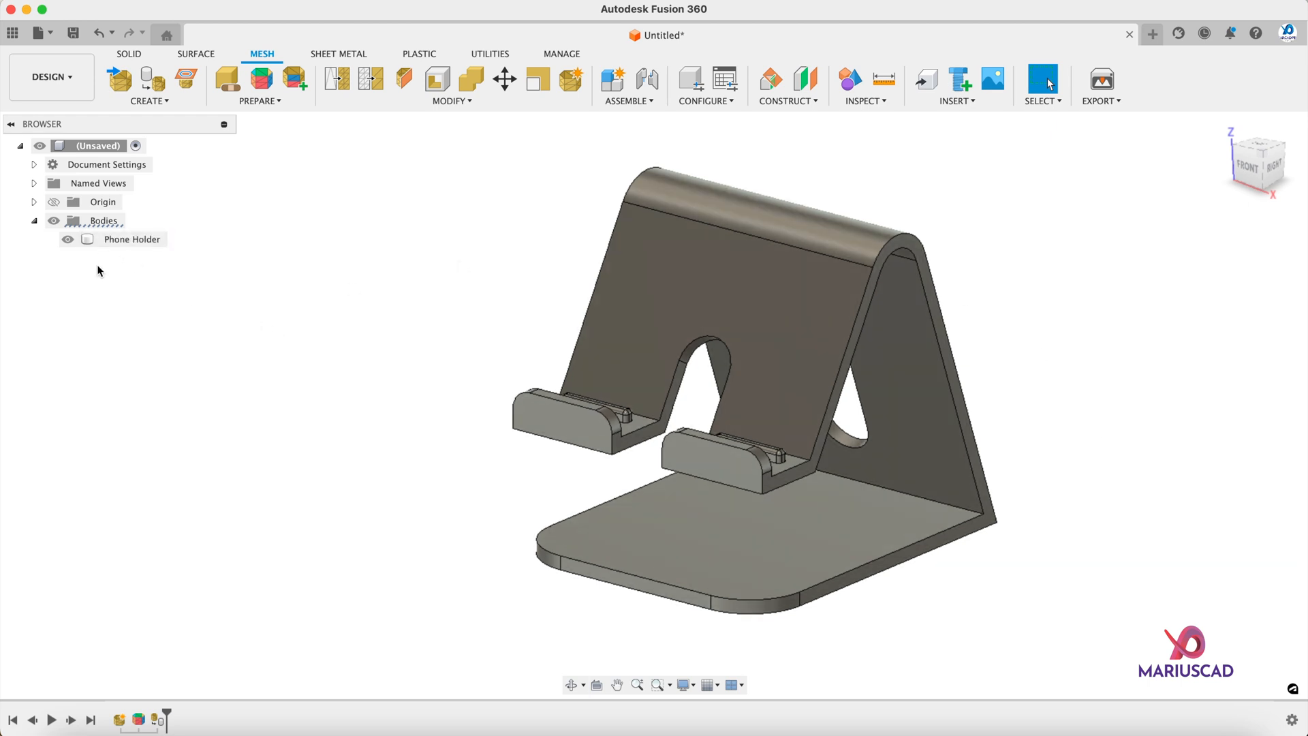
{"action": "left_click", "coordinate": [131, 240]}
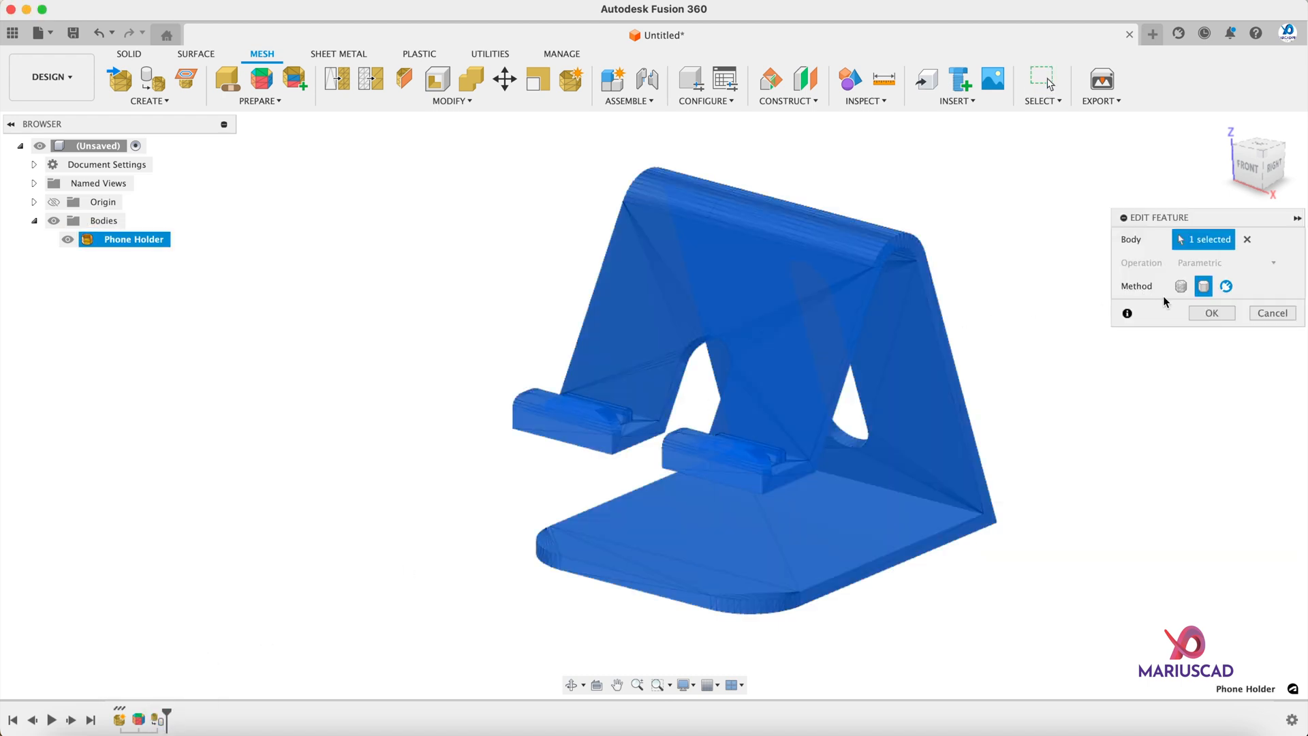
{"action": "mouse_move", "coordinate": [1203, 285]}
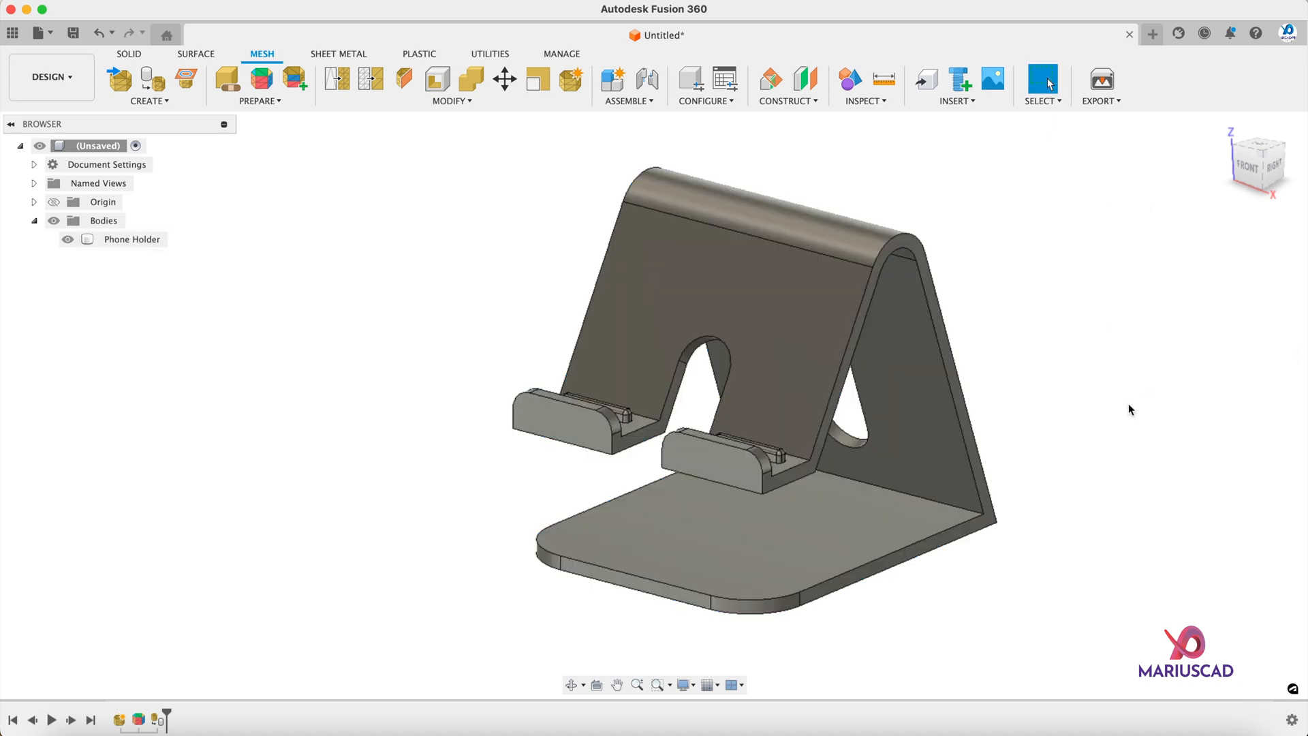
{"action": "mouse_move", "coordinate": [472, 298]}
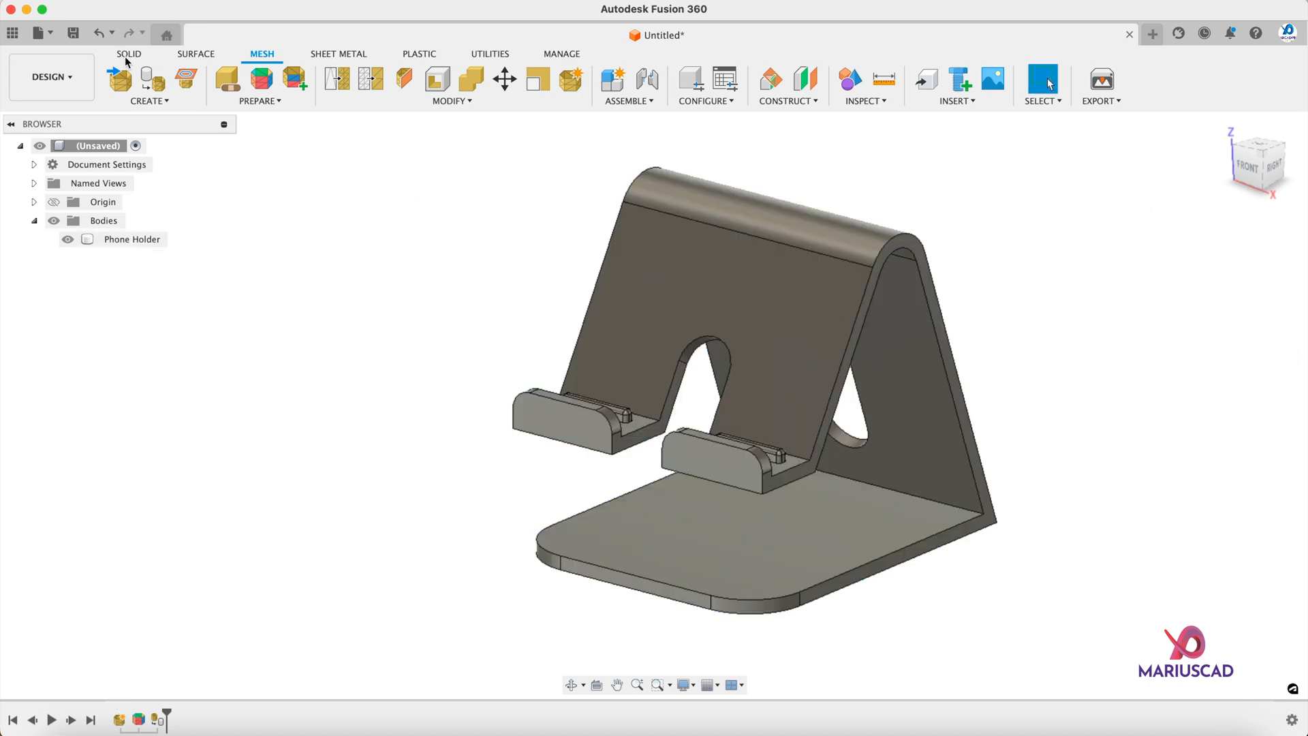
Step: In the Solid tools, preview a 17.50 mm fillet on a holder edge and cancel it
{"action": "left_click", "coordinate": [128, 53]}
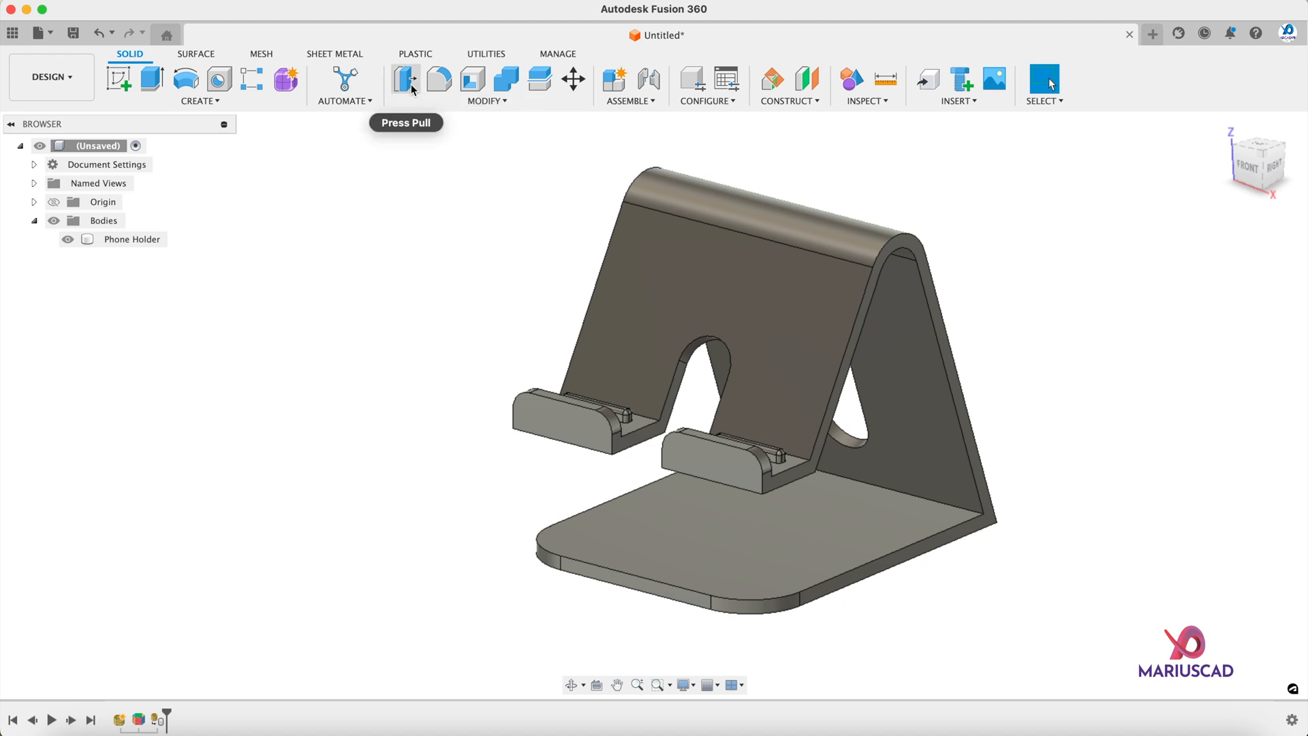
{"action": "left_click", "coordinate": [404, 79]}
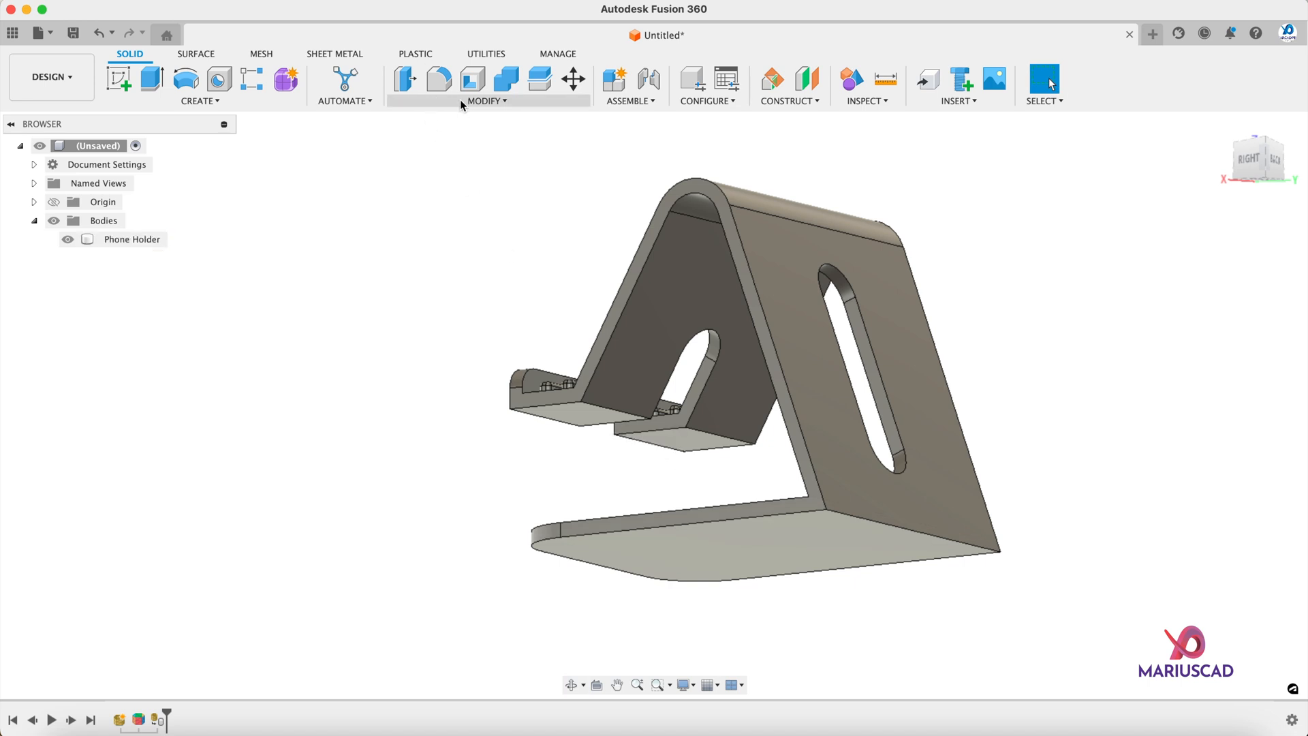
{"action": "left_click", "coordinate": [438, 79]}
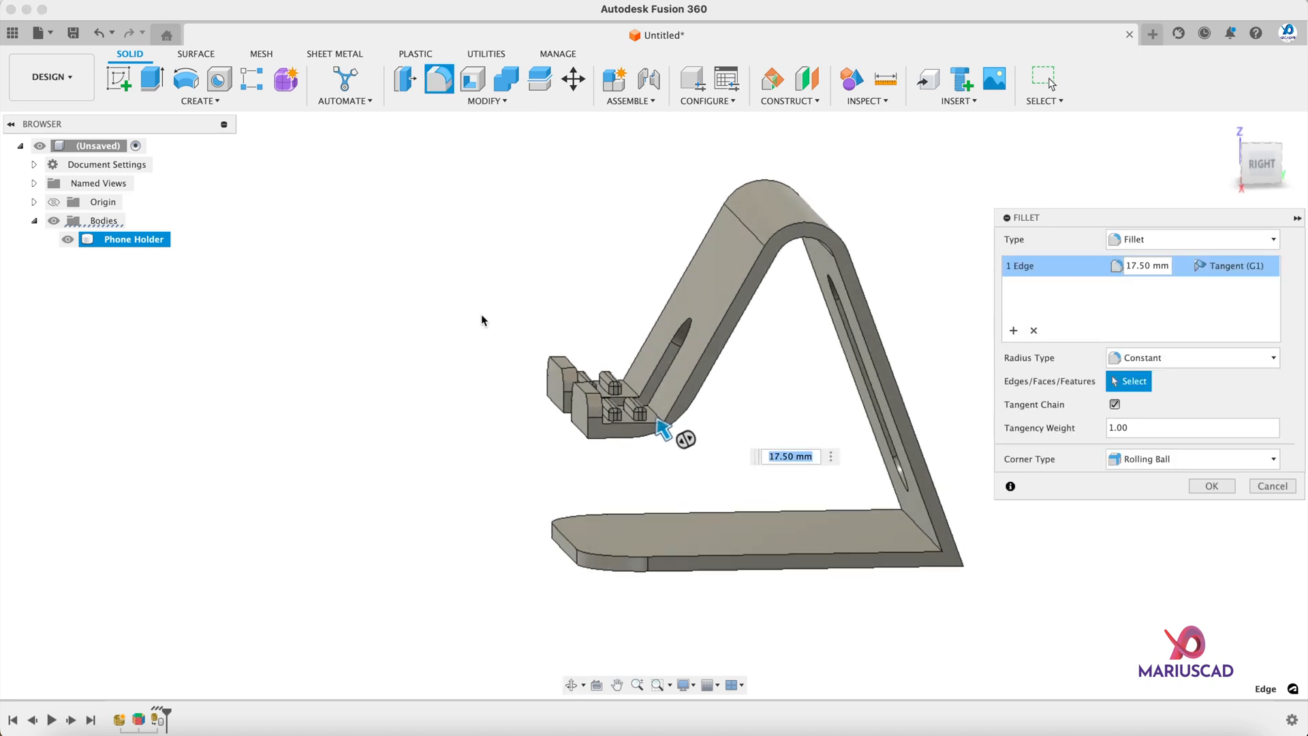
{"action": "left_click", "coordinate": [1210, 485]}
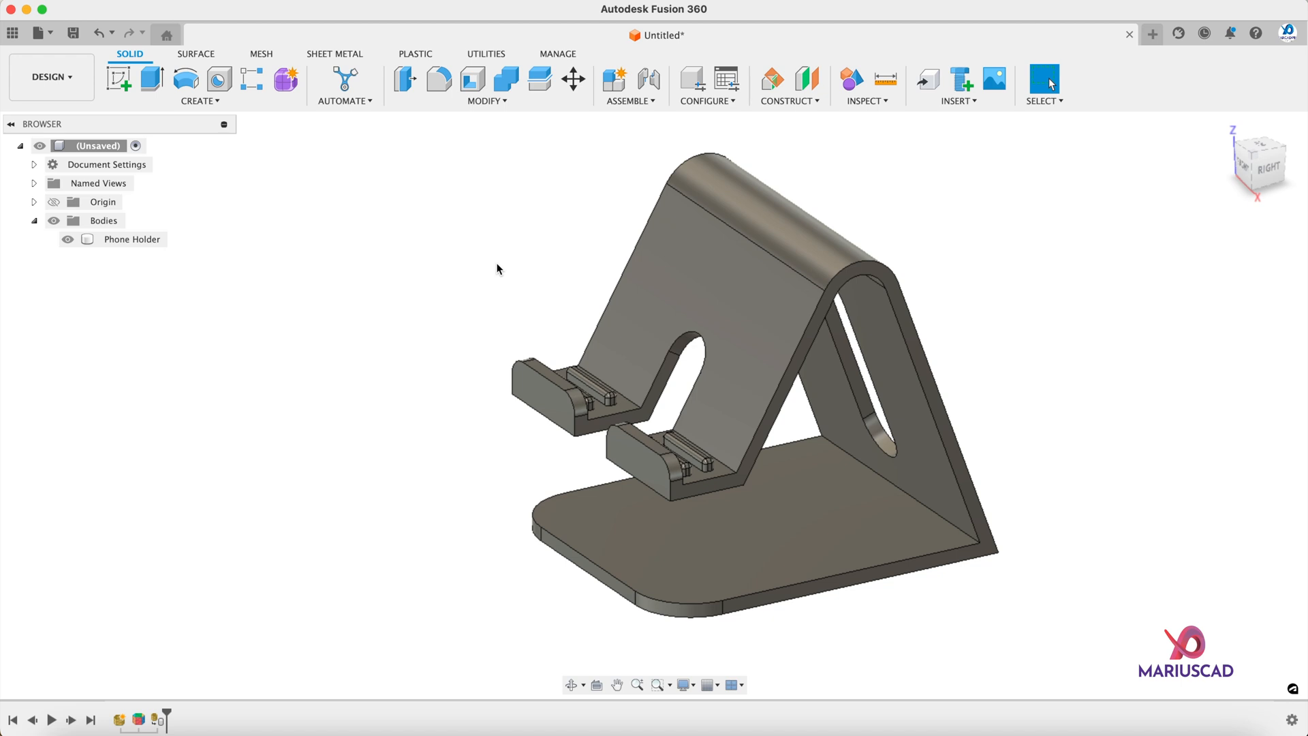
Step: Open Phone Holder.stl from Downloads as a second design document
{"action": "left_click", "coordinate": [36, 33]}
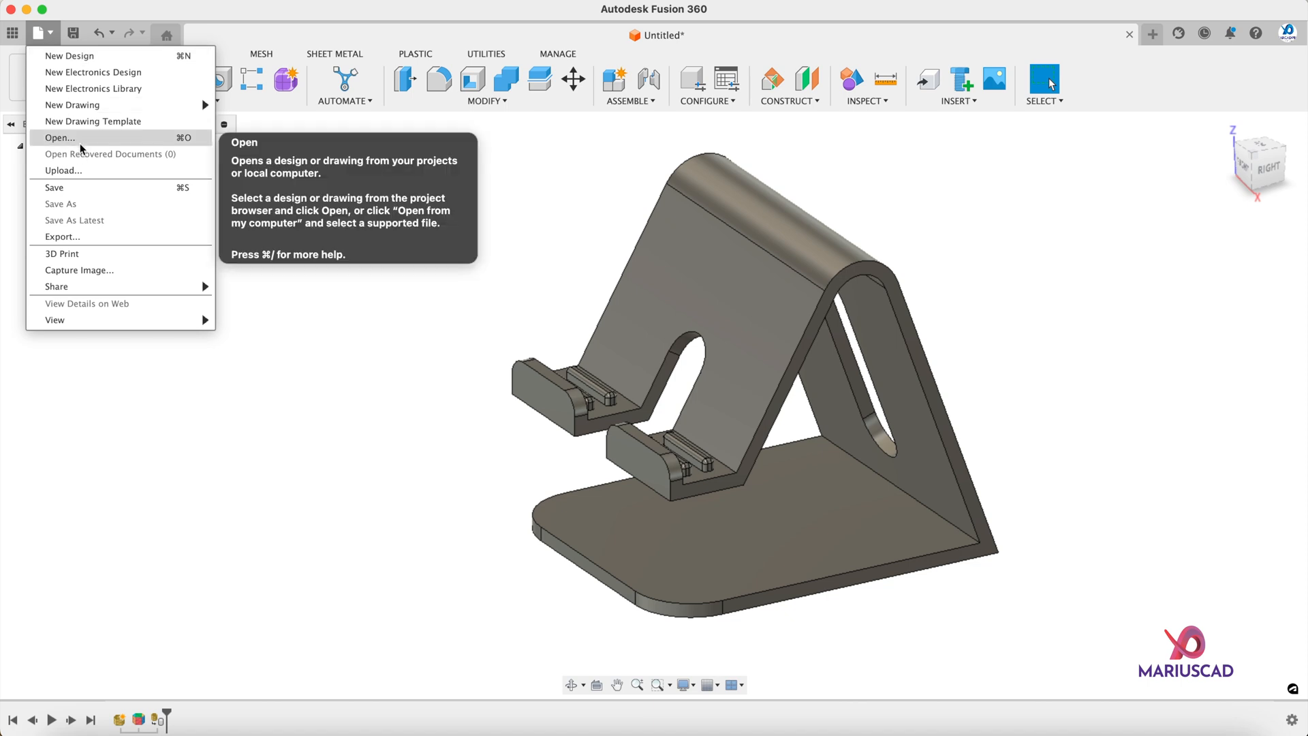
{"action": "left_click", "coordinate": [59, 138]}
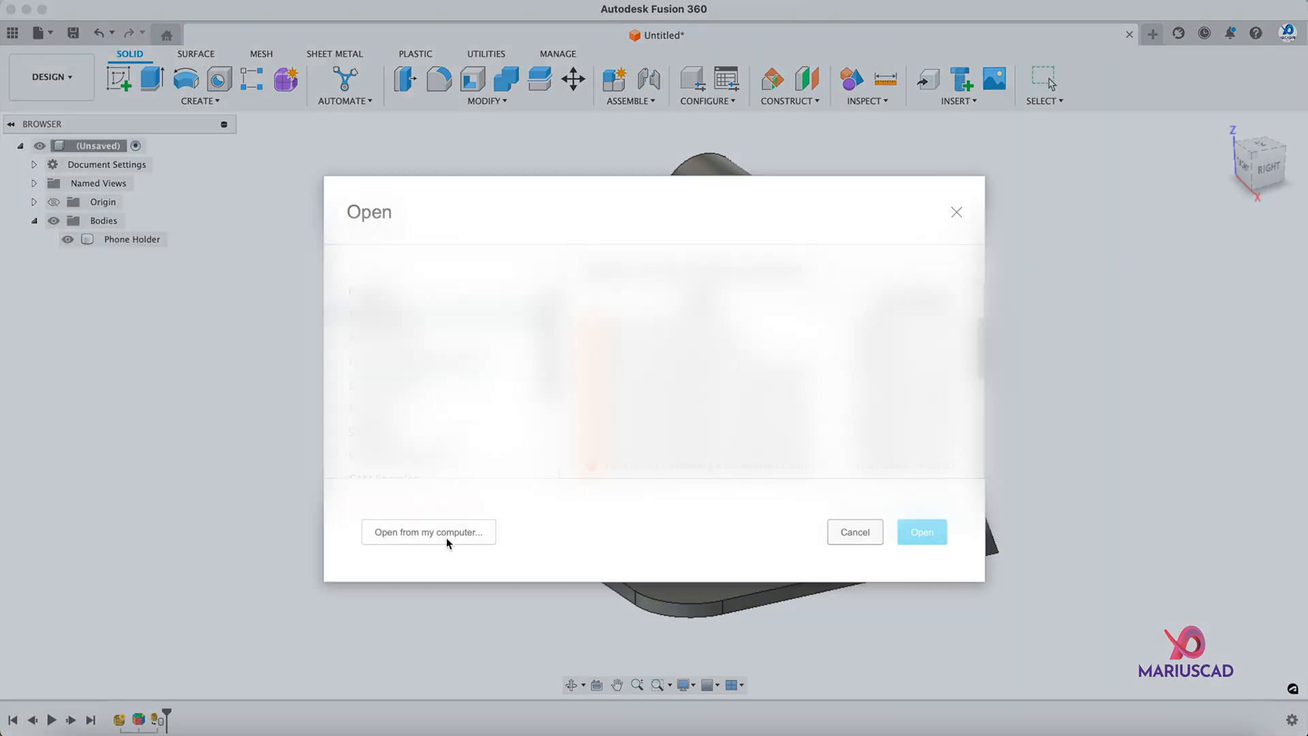
{"action": "left_click", "coordinate": [428, 532]}
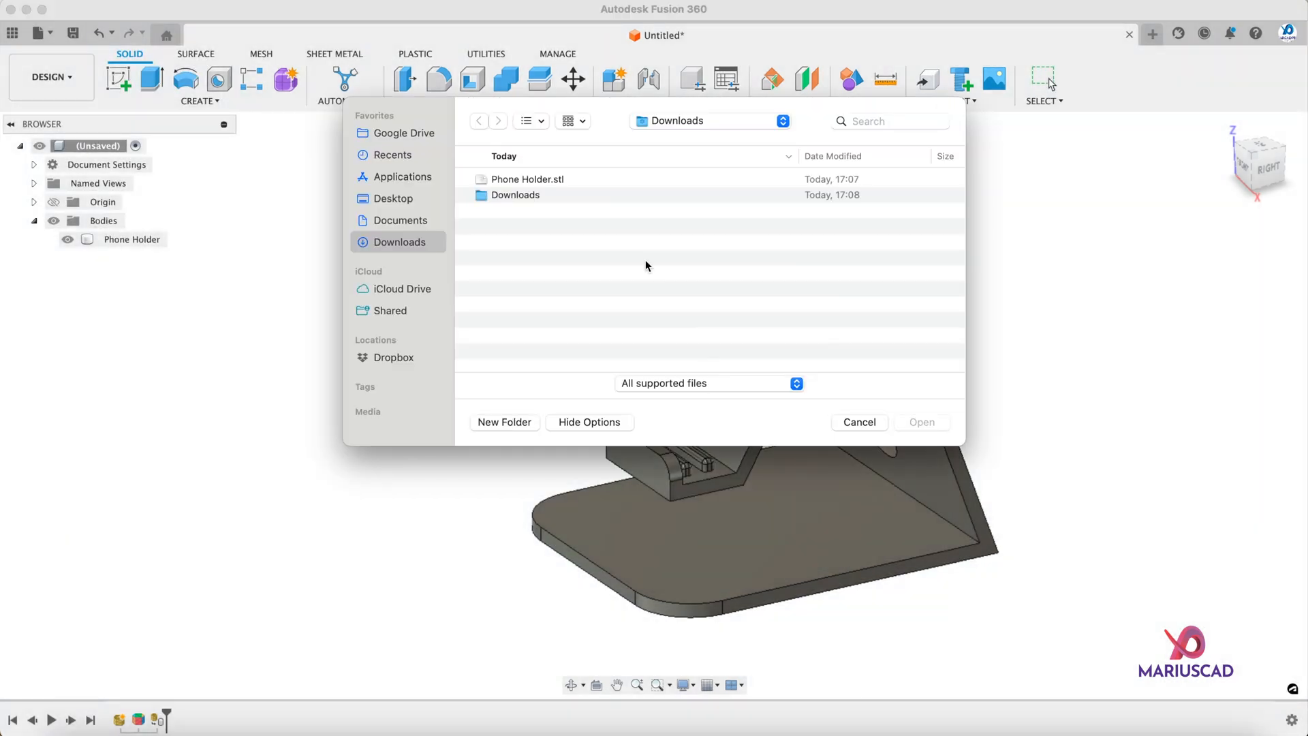
{"action": "left_click", "coordinate": [526, 178]}
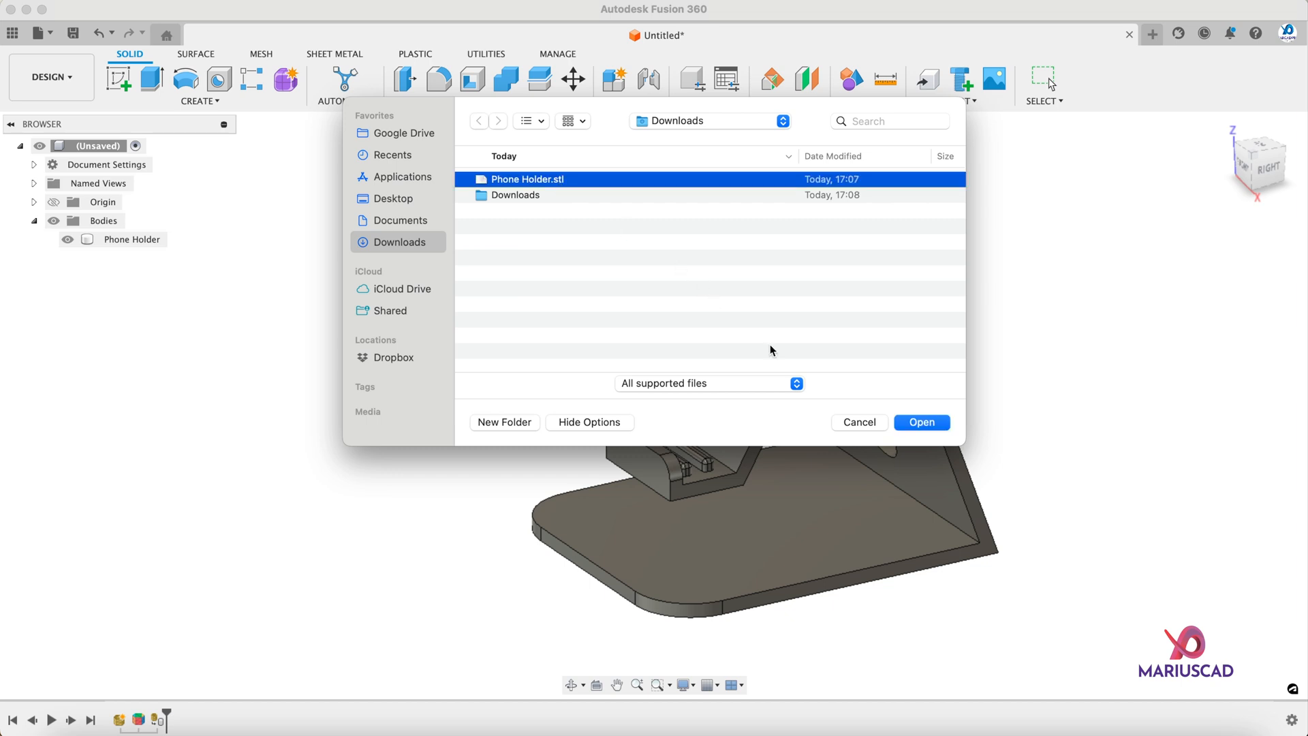
{"action": "left_click", "coordinate": [921, 423]}
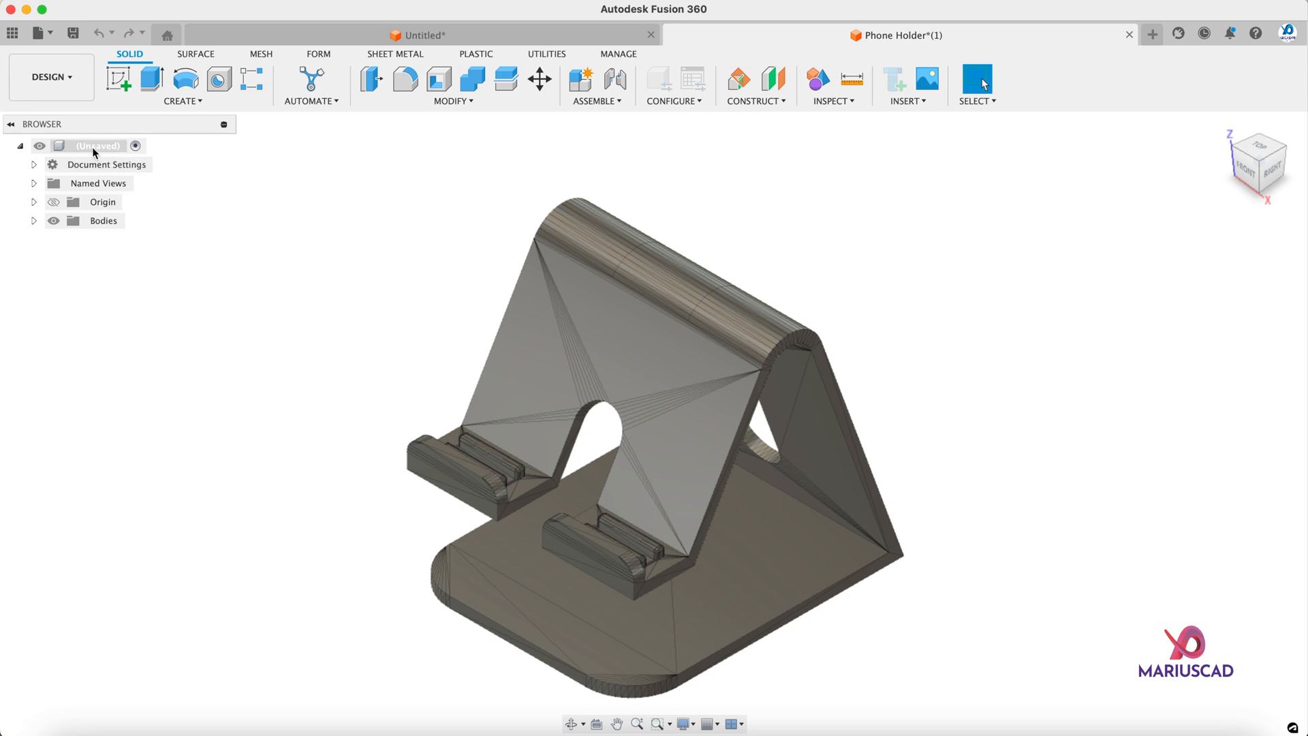
Step: Capture Design History on the second Phone Holder design's root component
{"action": "right_click", "coordinate": [96, 146]}
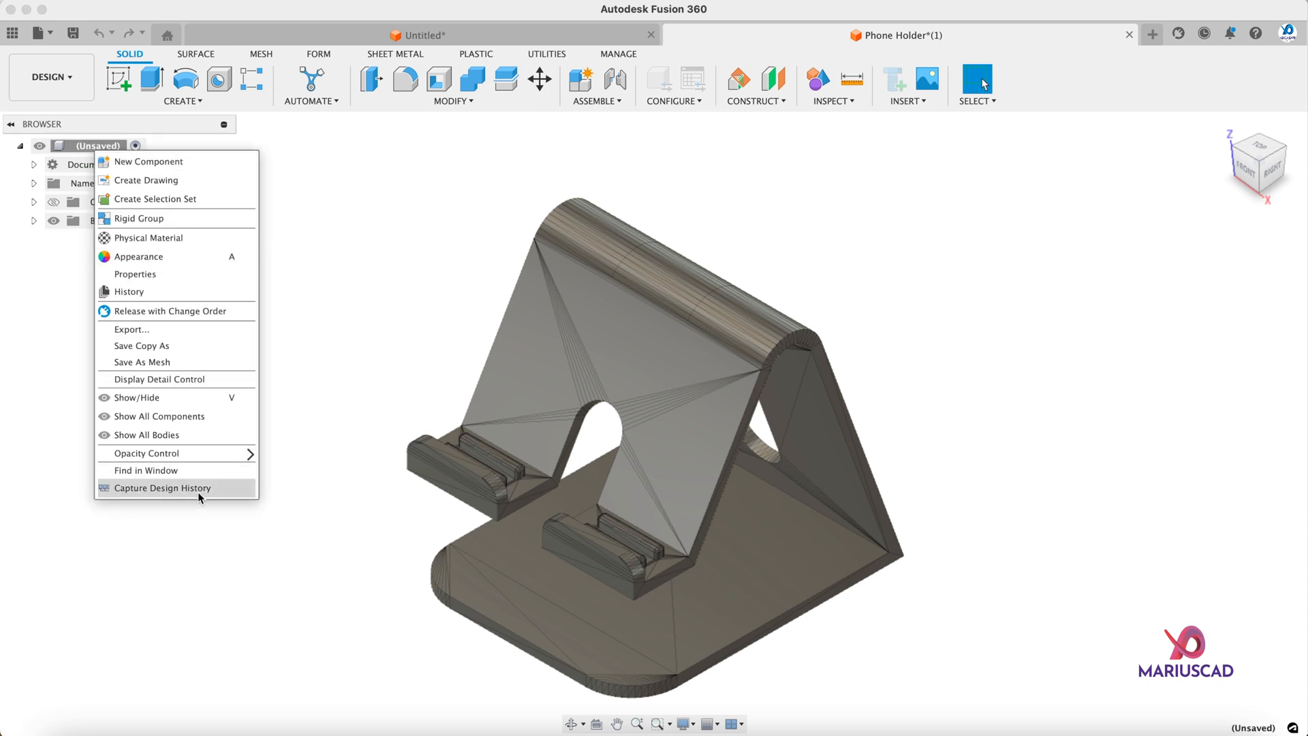
{"action": "left_click", "coordinate": [162, 488]}
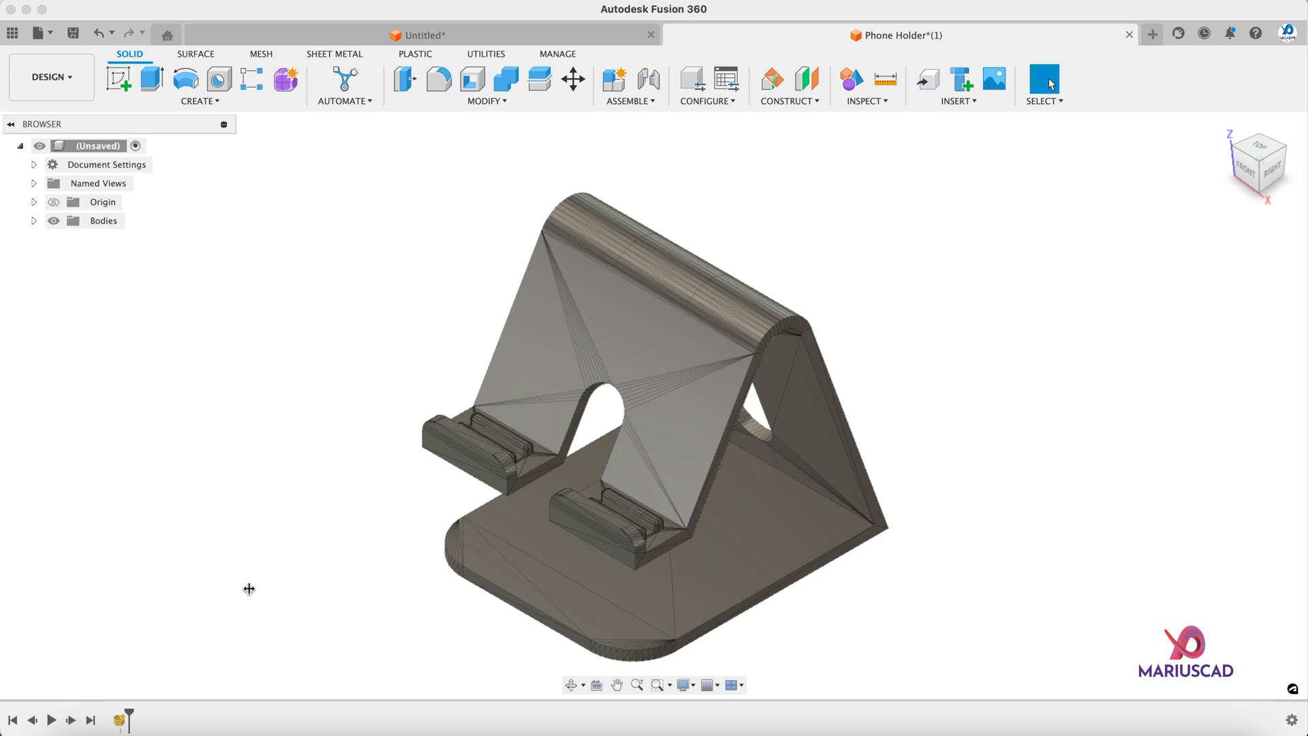
Step: Start Generate Face Groups from Mesh Prepare on the second holder mesh
{"action": "left_click", "coordinate": [261, 53]}
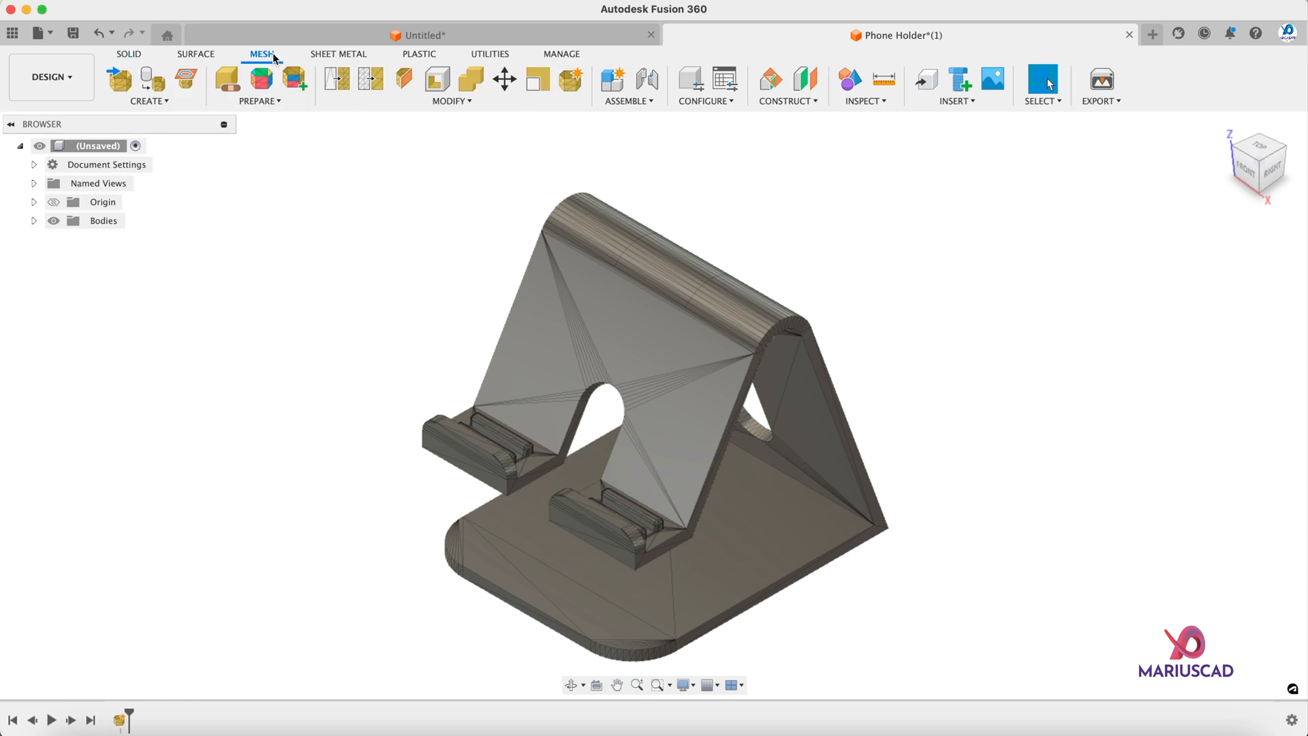
{"action": "left_click", "coordinate": [259, 100]}
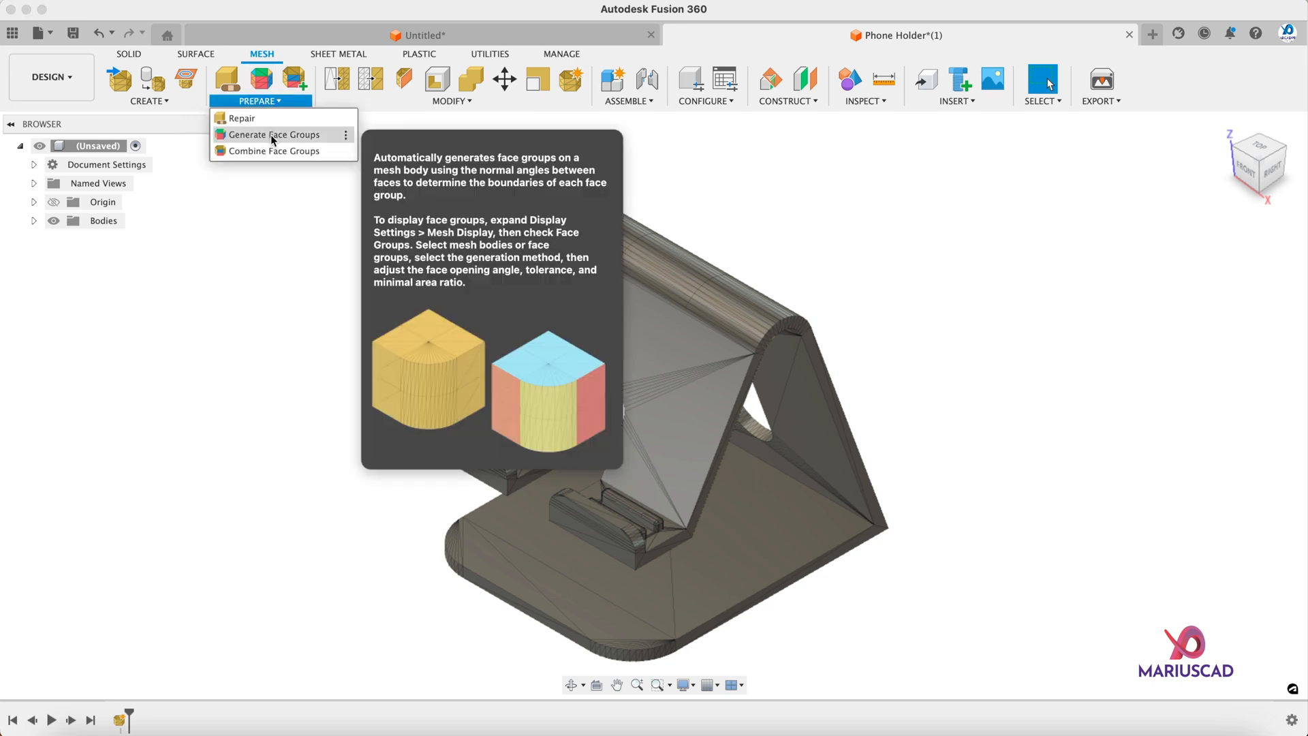
{"action": "left_click", "coordinate": [273, 134]}
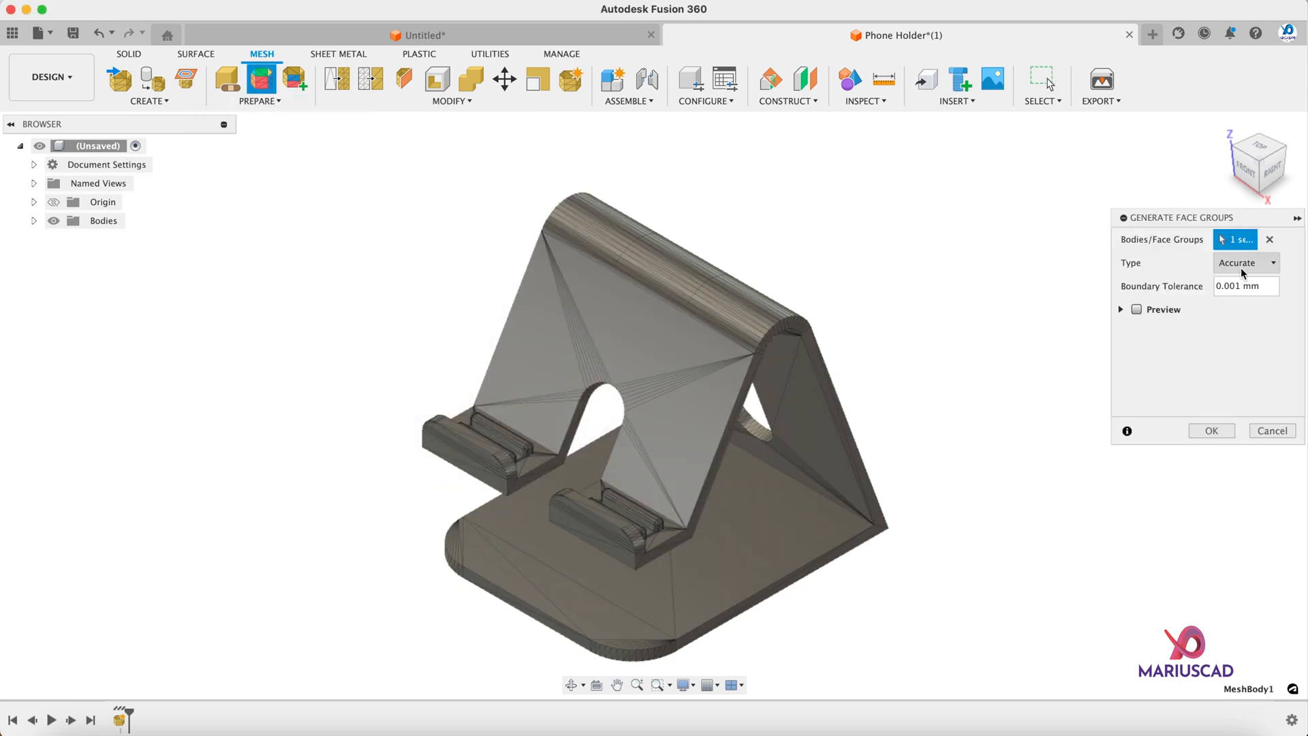